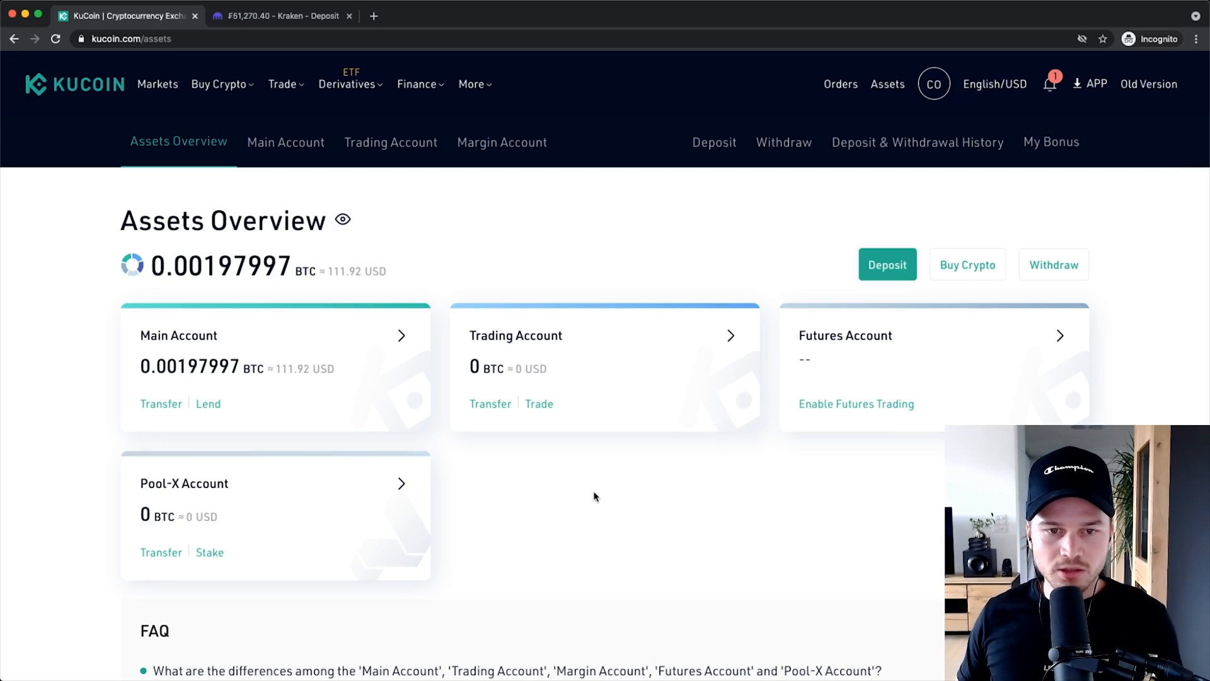
{"action": "mouse_move", "coordinate": [550, 491]}
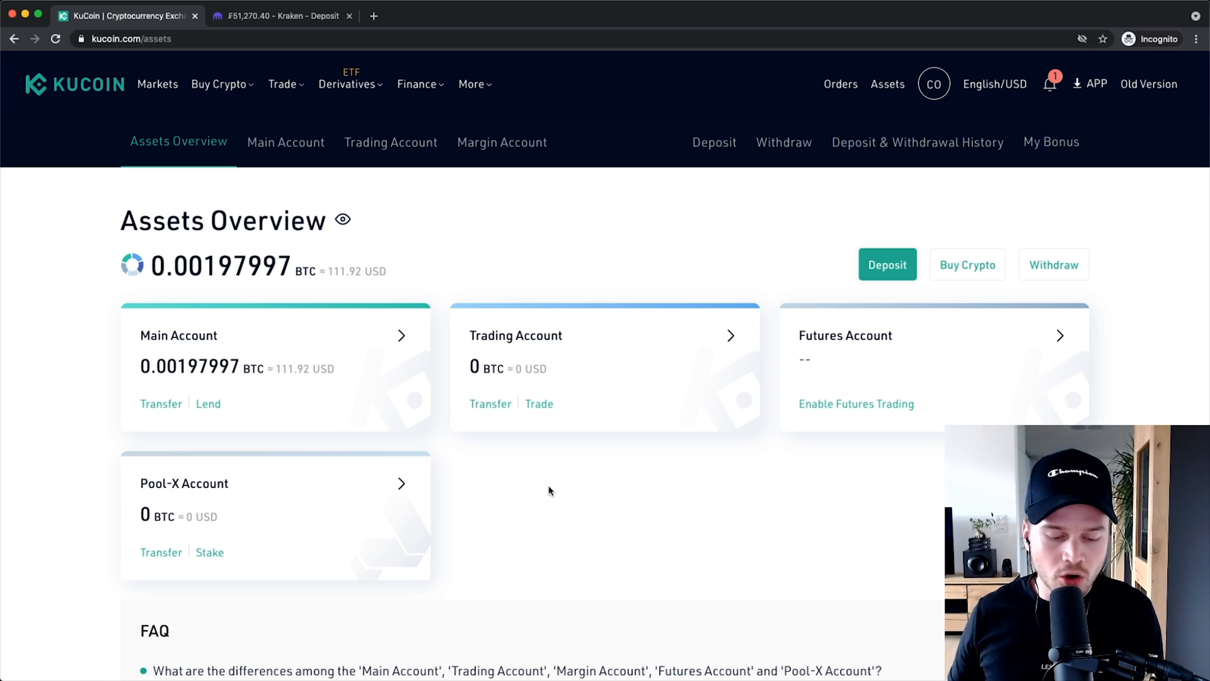
{"action": "mouse_move", "coordinate": [341, 511]}
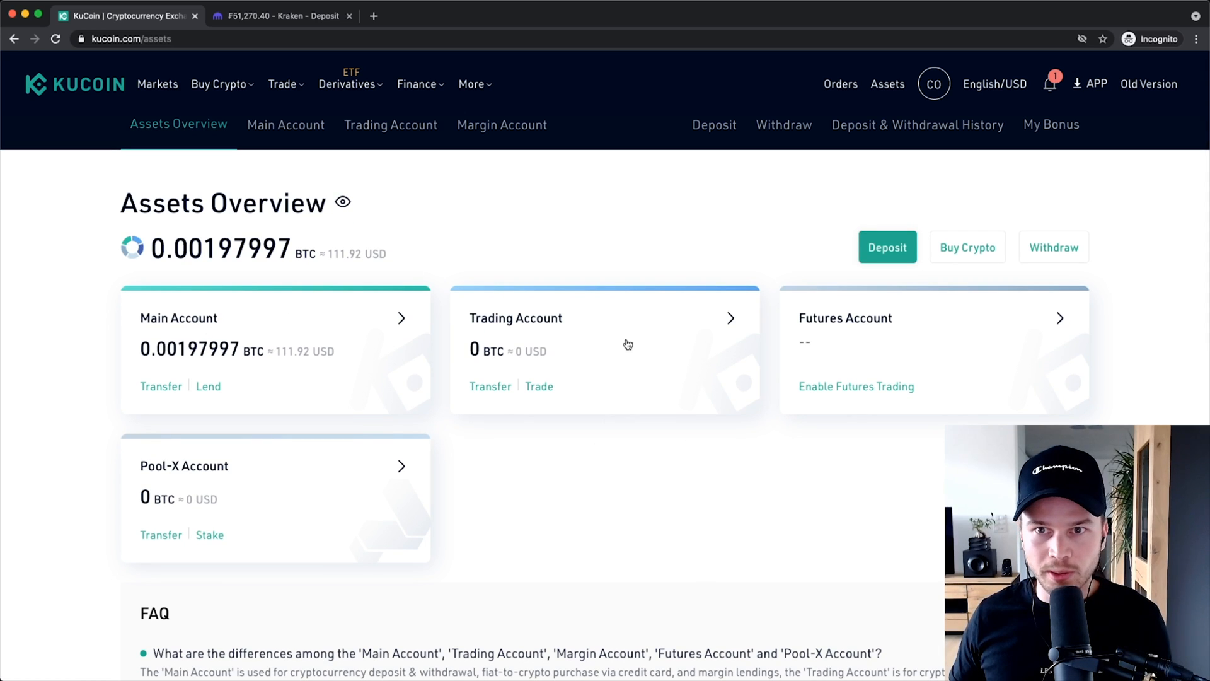
Step: Open KuCoin's withdrawal form and choose LTC Litecoin as the coin to withdraw
{"action": "left_click", "coordinate": [886, 83]}
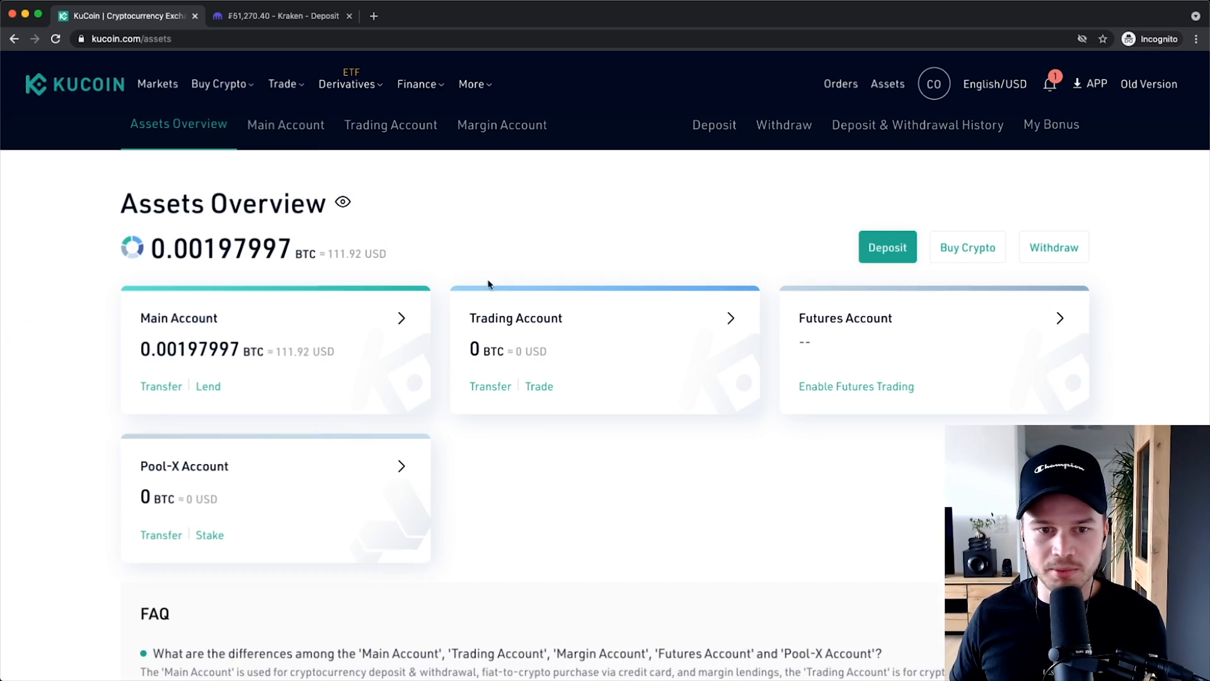
{"action": "mouse_move", "coordinate": [469, 498]}
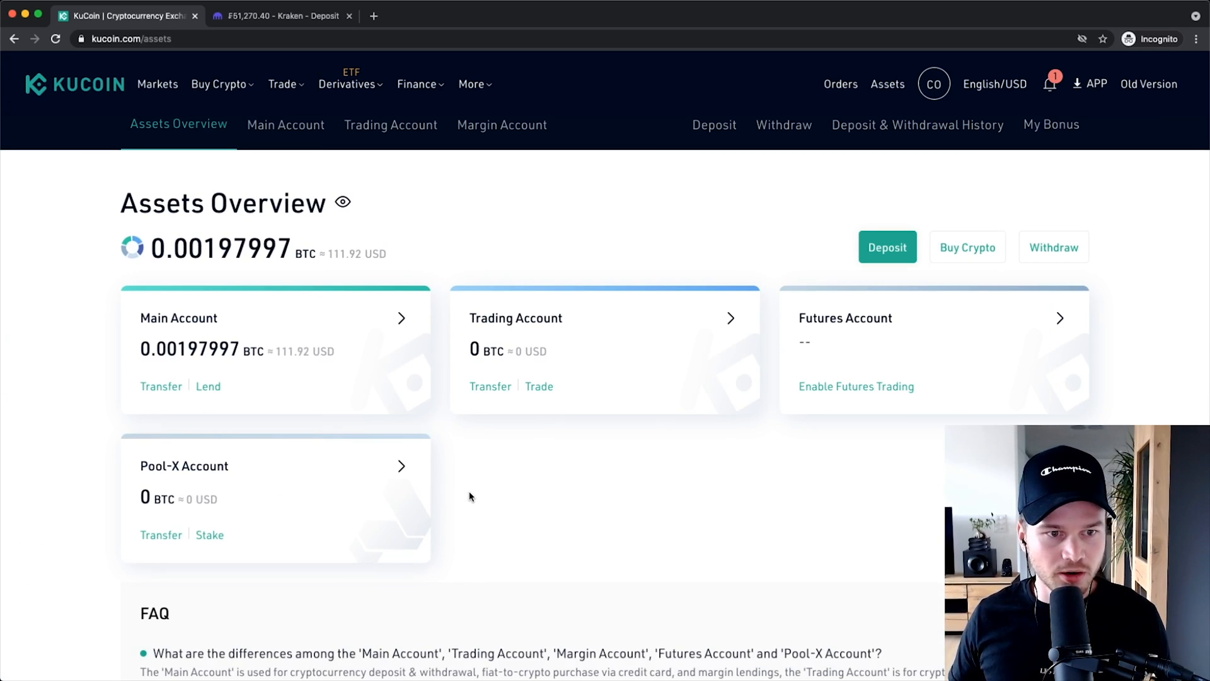
{"action": "mouse_move", "coordinate": [282, 317]}
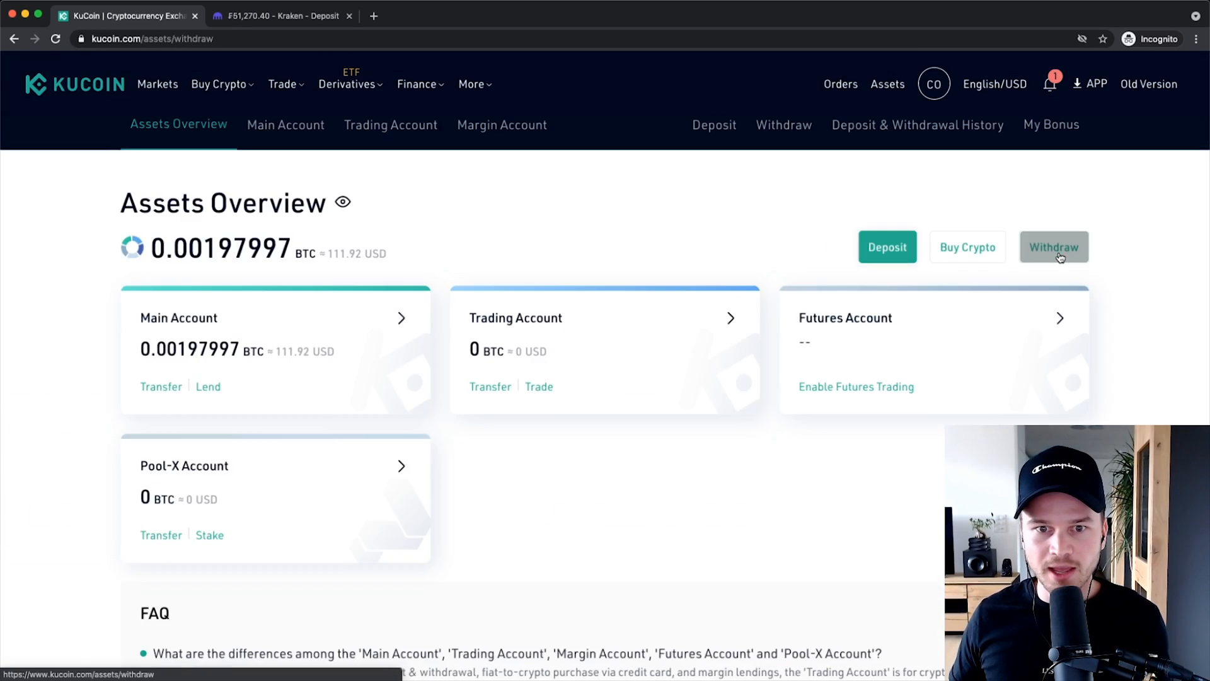
{"action": "left_click", "coordinate": [1053, 248]}
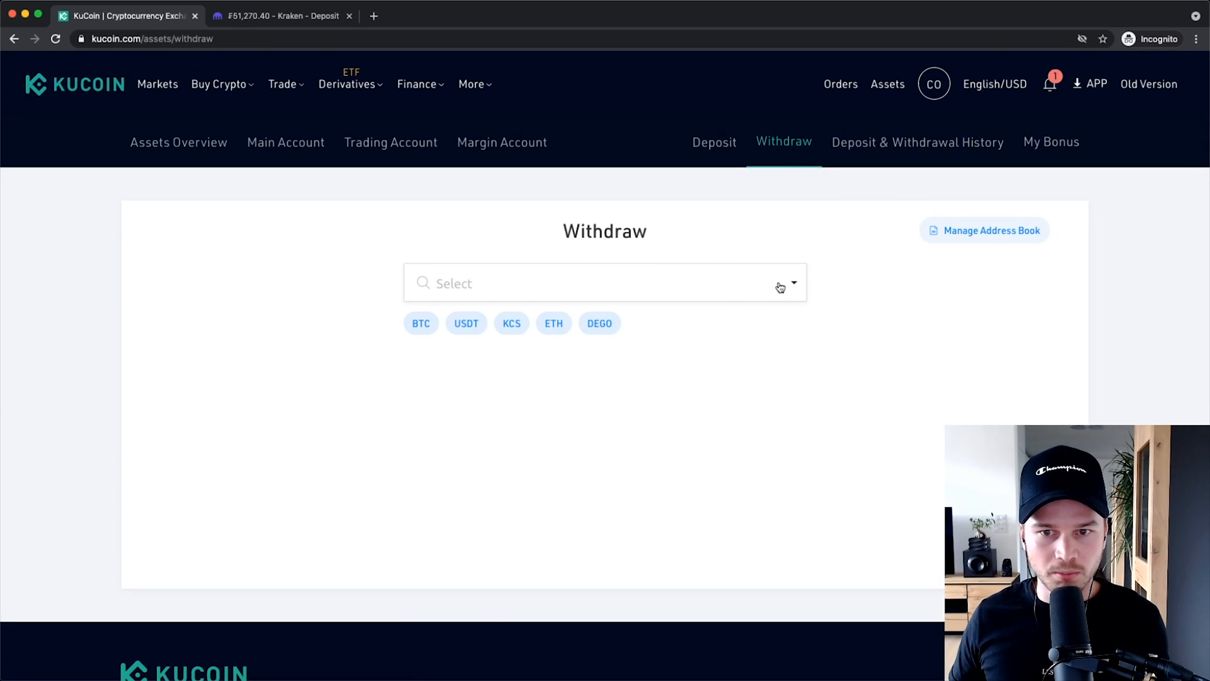
{"action": "left_click", "coordinate": [604, 283]}
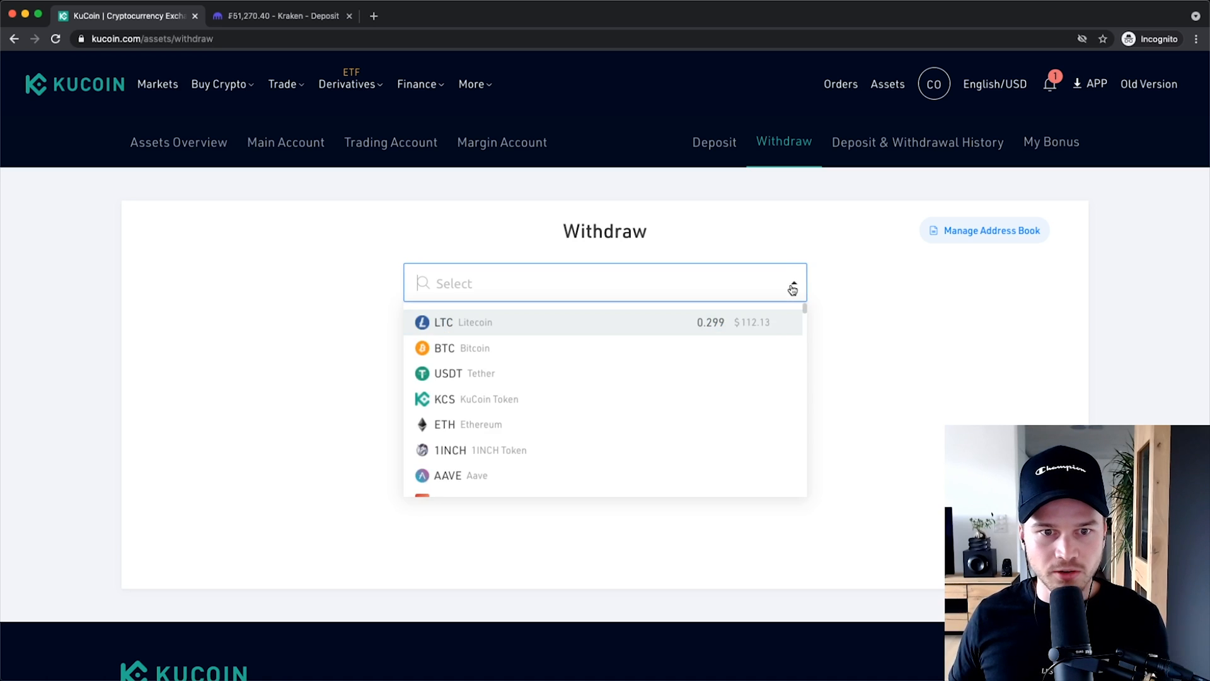
{"action": "mouse_move", "coordinate": [530, 322]}
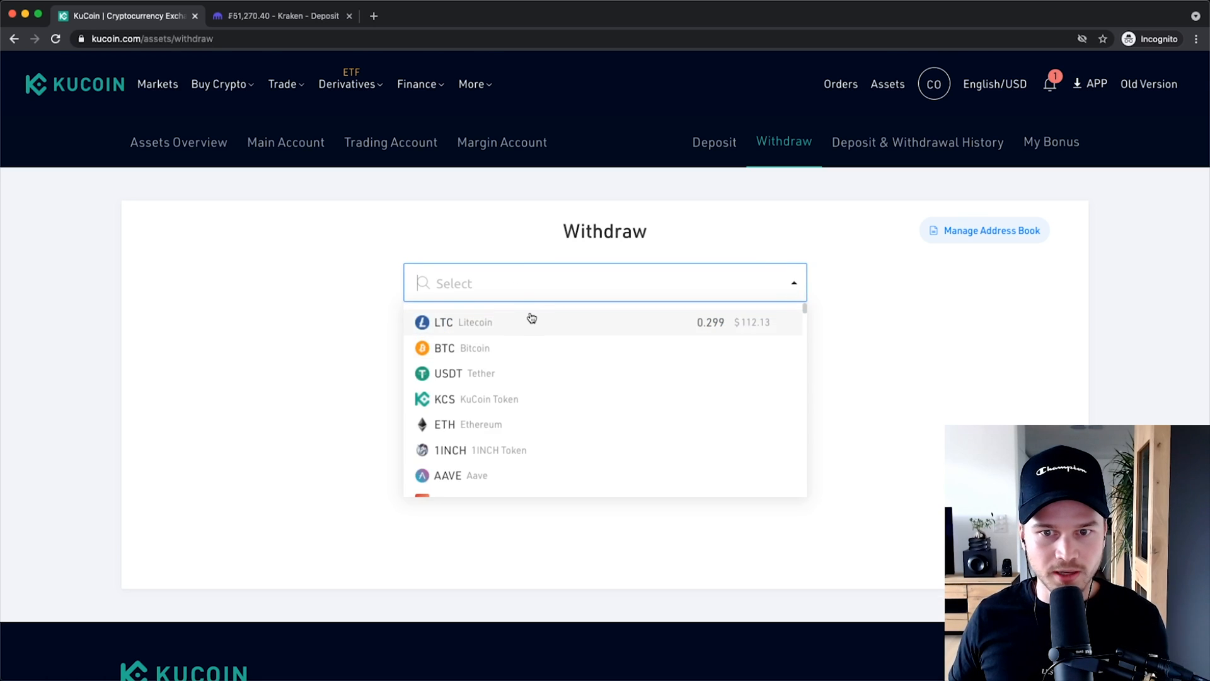
{"action": "scroll", "scroll_direction": "down", "scroll_amount": 3}
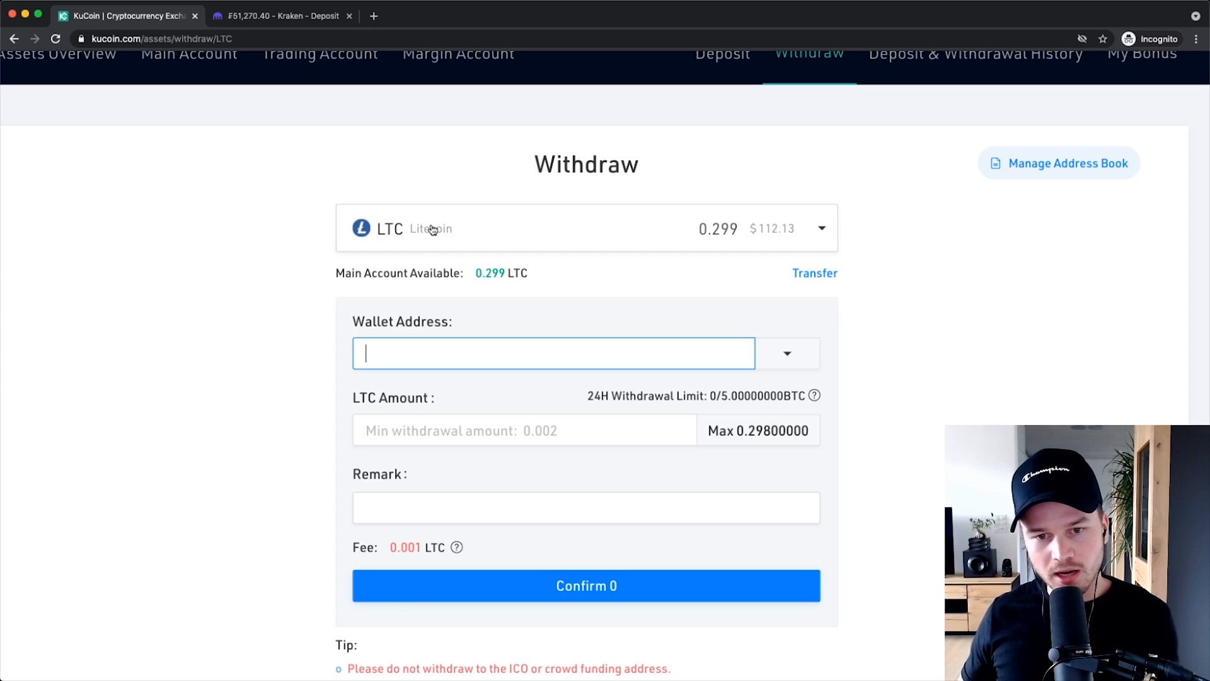
{"action": "mouse_move", "coordinate": [357, 154]}
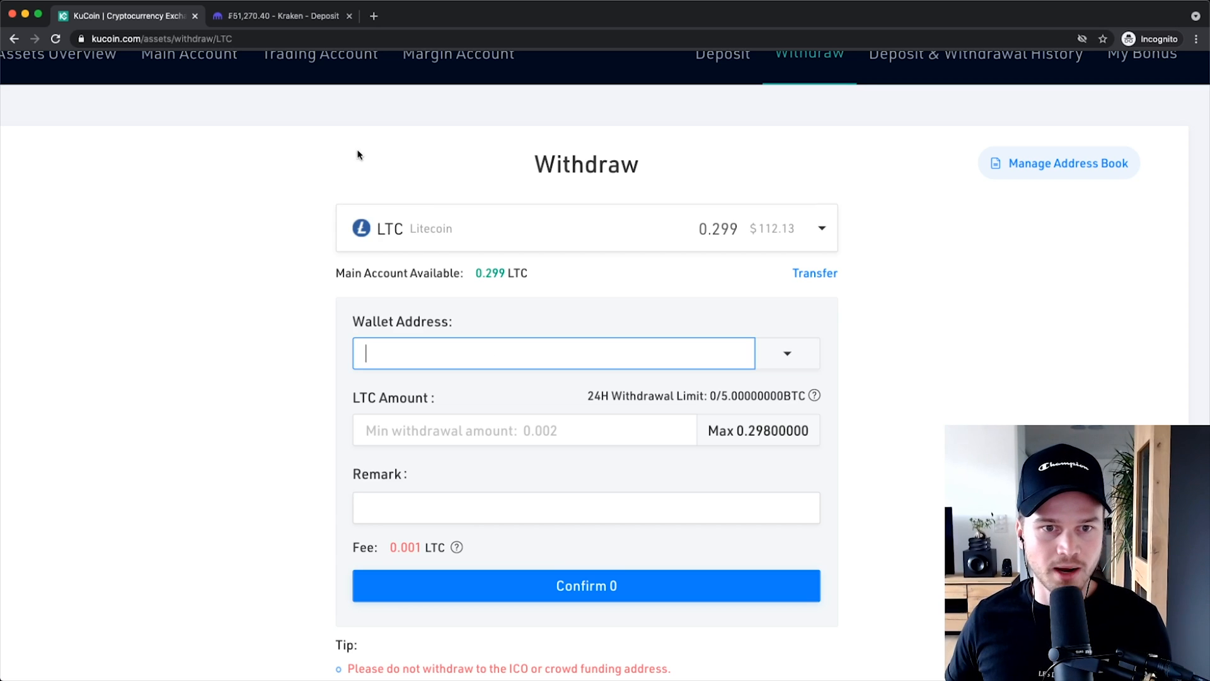
Step: Select and copy the Litecoin deposit address on Kraken's deposit page
{"action": "left_click", "coordinate": [281, 15]}
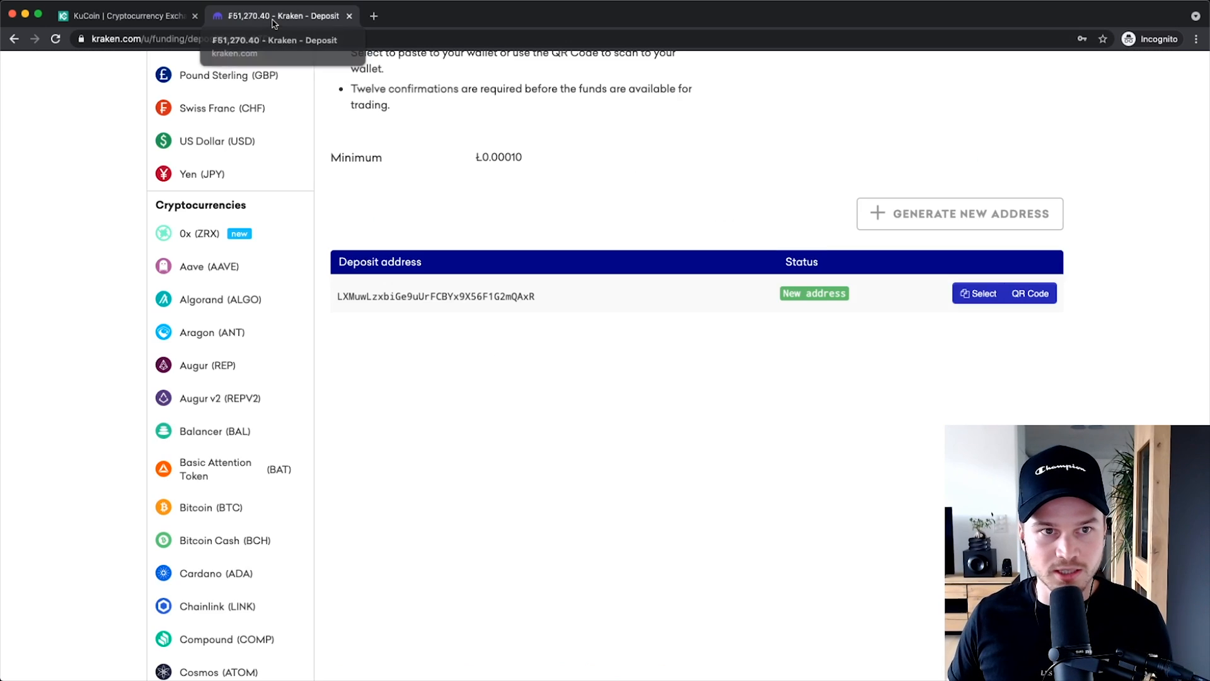
{"action": "mouse_move", "coordinate": [498, 328]}
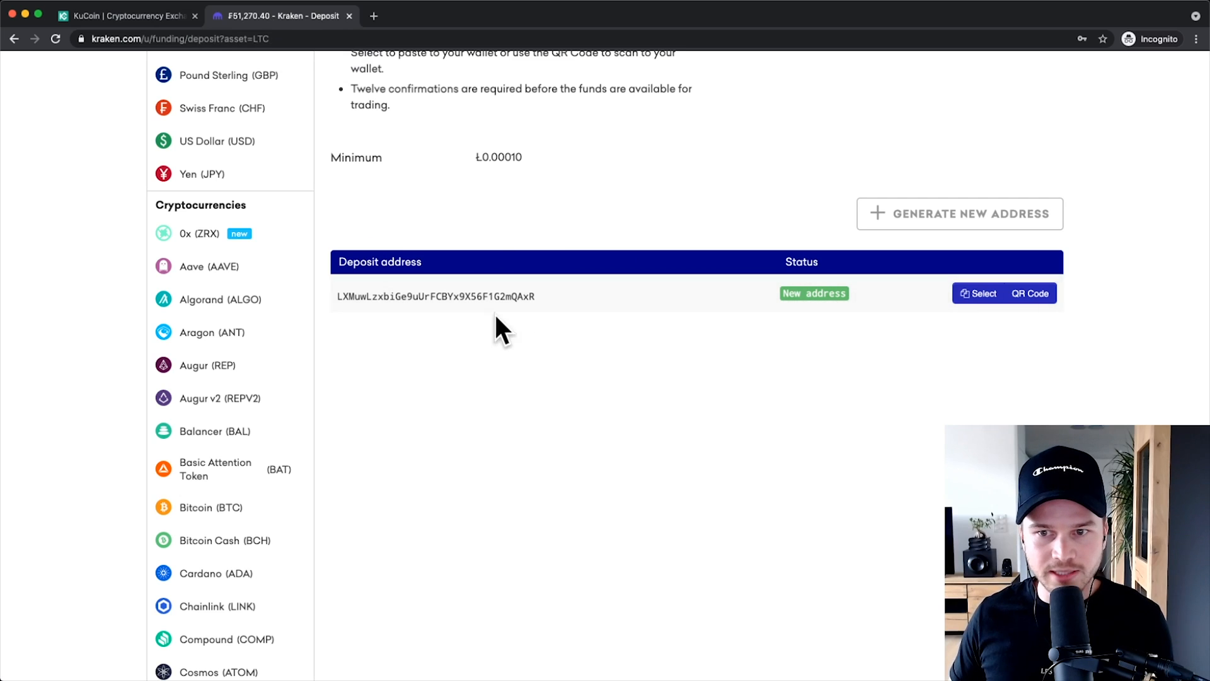
{"action": "mouse_move", "coordinate": [979, 293]}
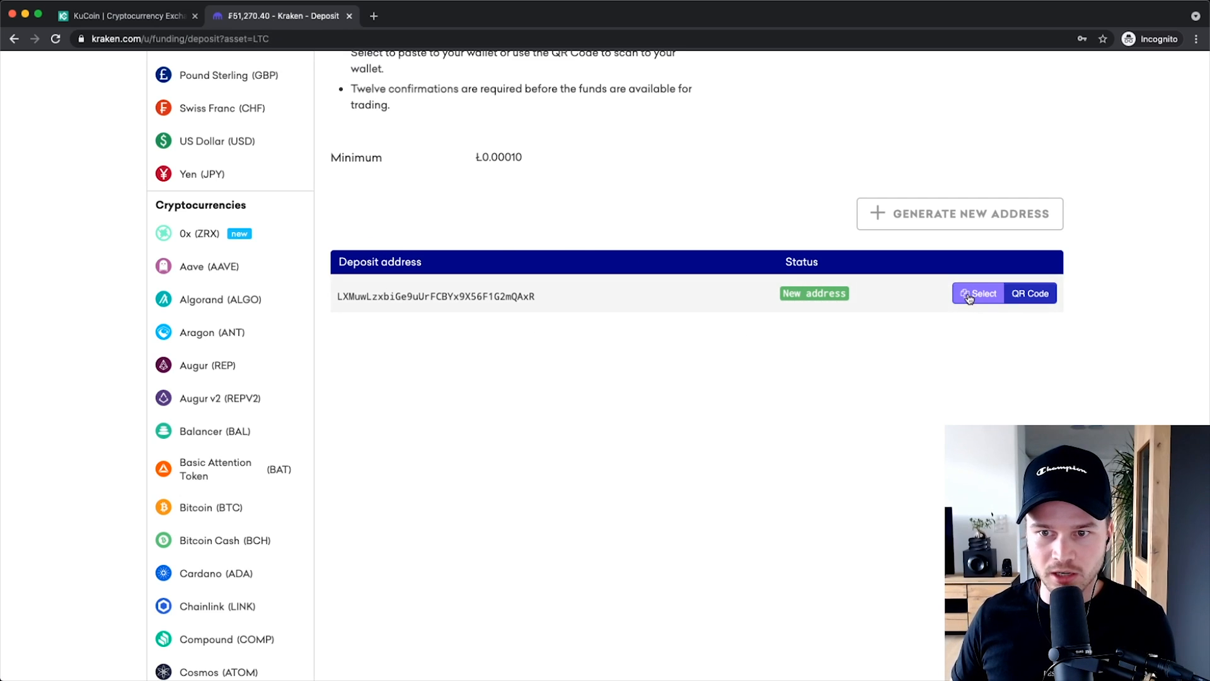
{"action": "left_click", "coordinate": [981, 293]}
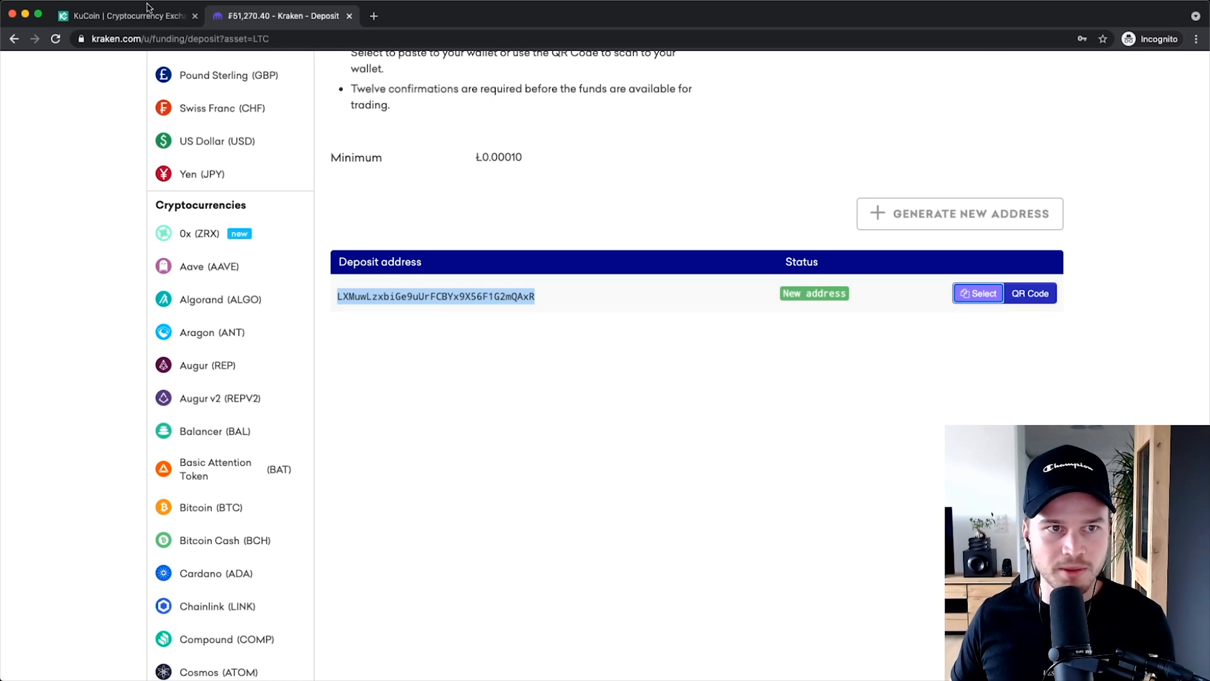
Step: Paste the Kraken LTC deposit address into KuCoin's wallet address field
{"action": "left_click", "coordinate": [127, 15]}
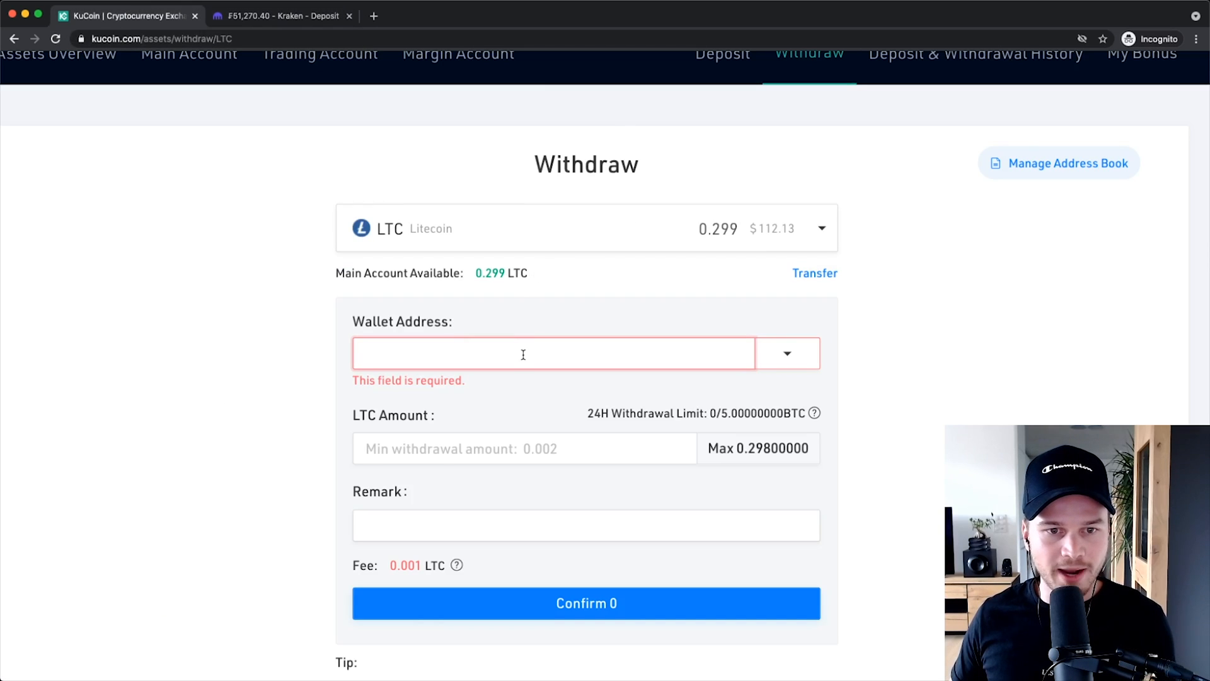
{"action": "right_click", "coordinate": [522, 353]}
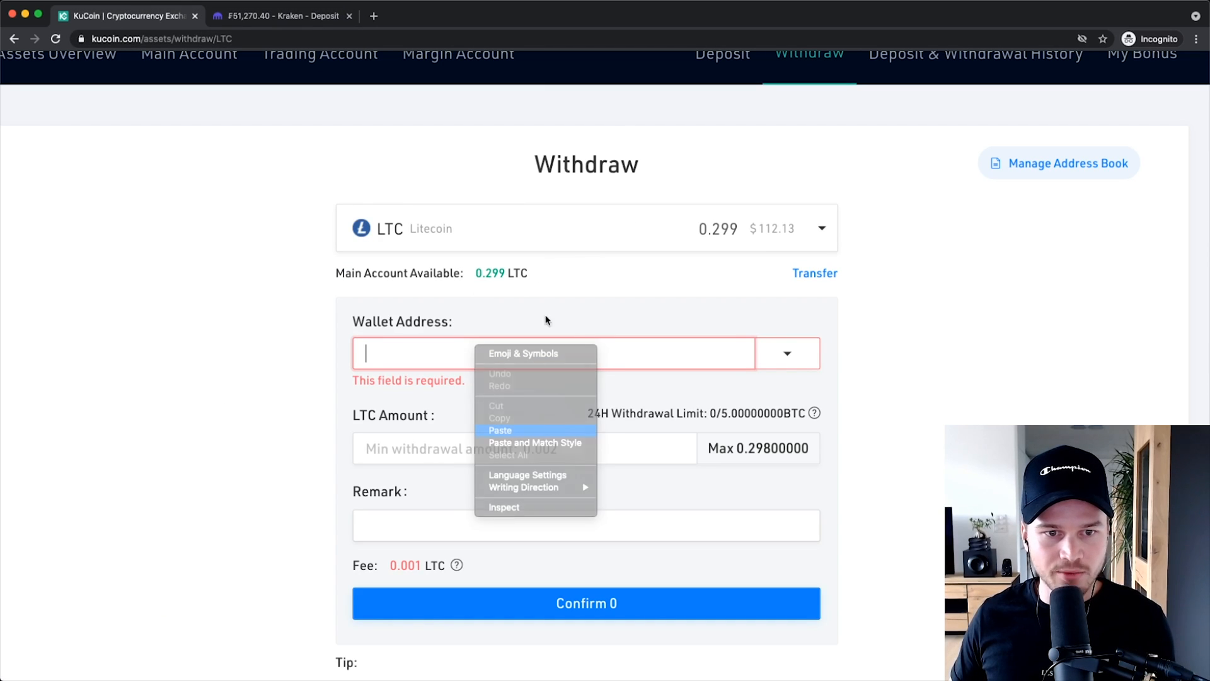
{"action": "left_click", "coordinate": [500, 429]}
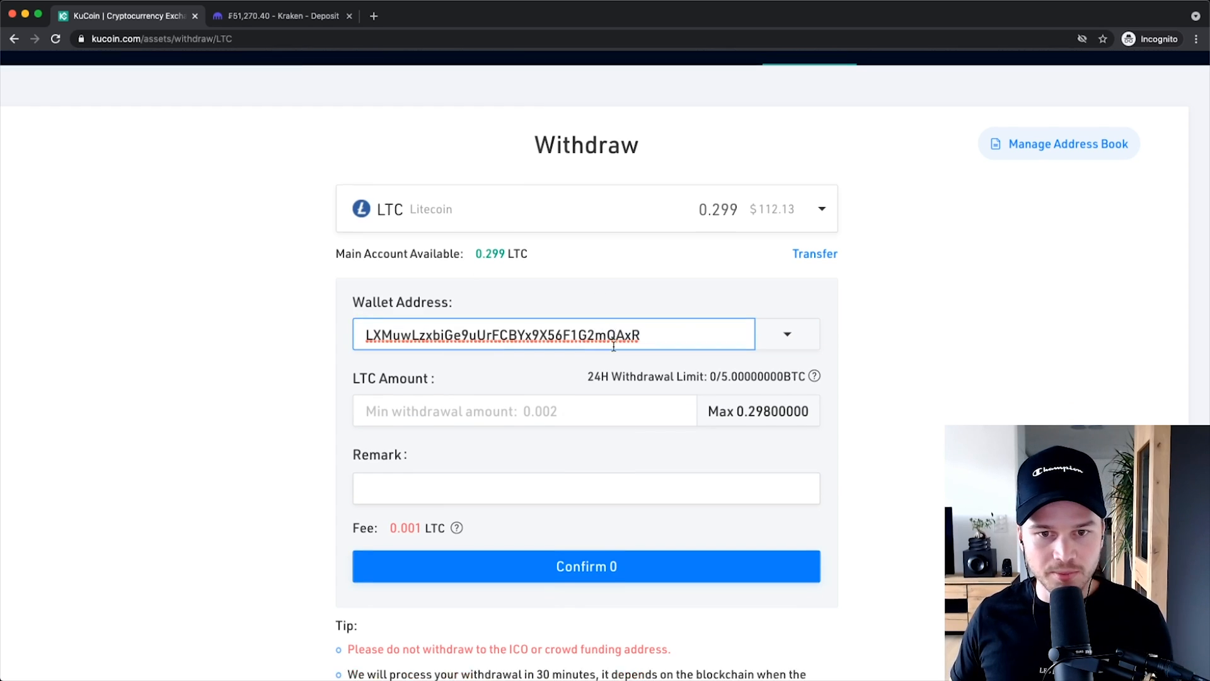
Step: Enter an amount of 0.1 LTC and the remark 'just for the tutorial'
{"action": "left_click", "coordinate": [585, 566]}
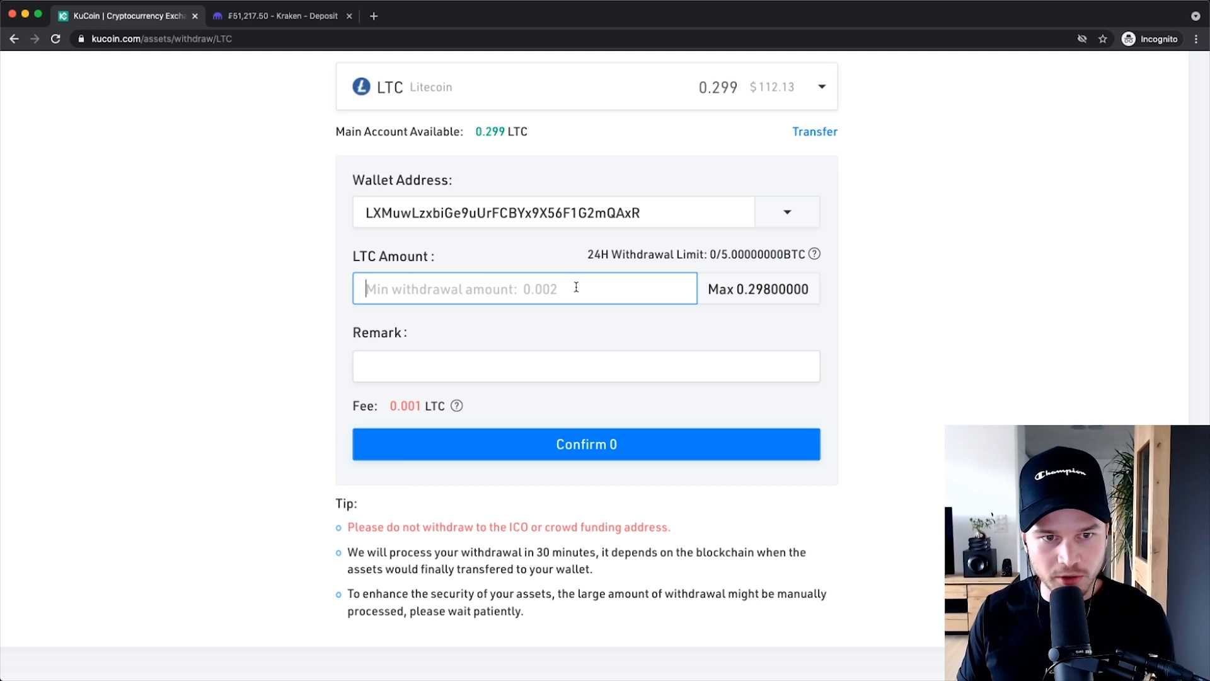
{"action": "type", "text": "0.10000000"}
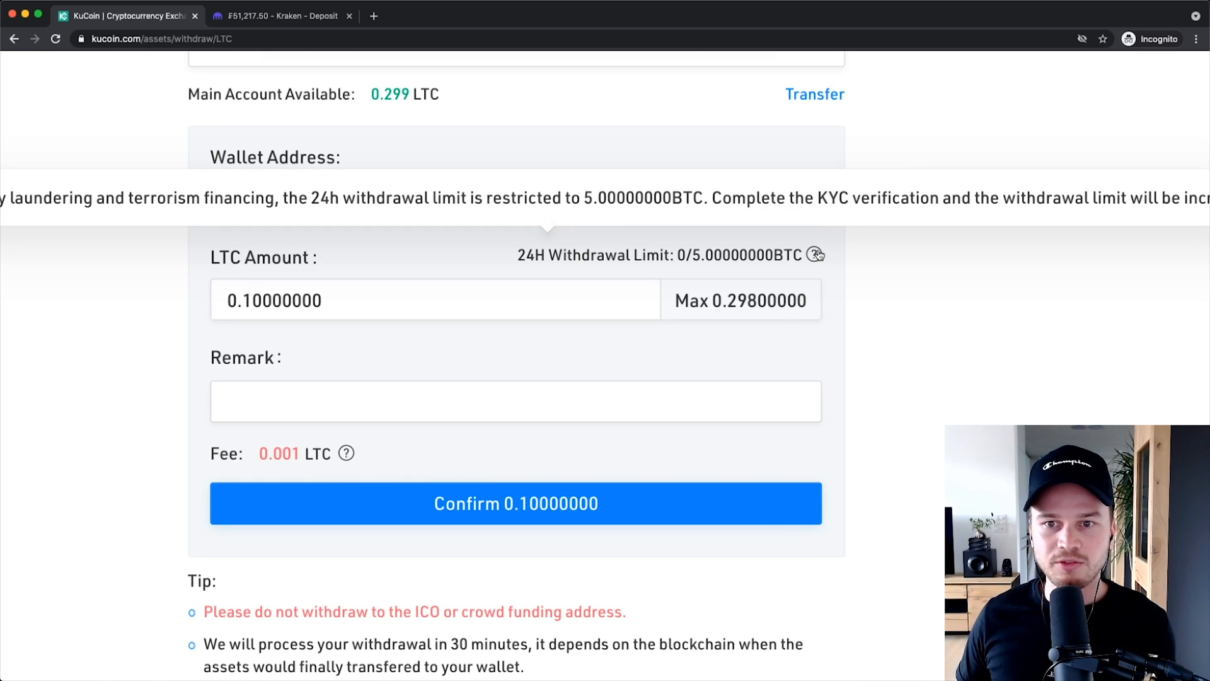
{"action": "scroll", "scroll_direction": "up", "scroll_amount": 3}
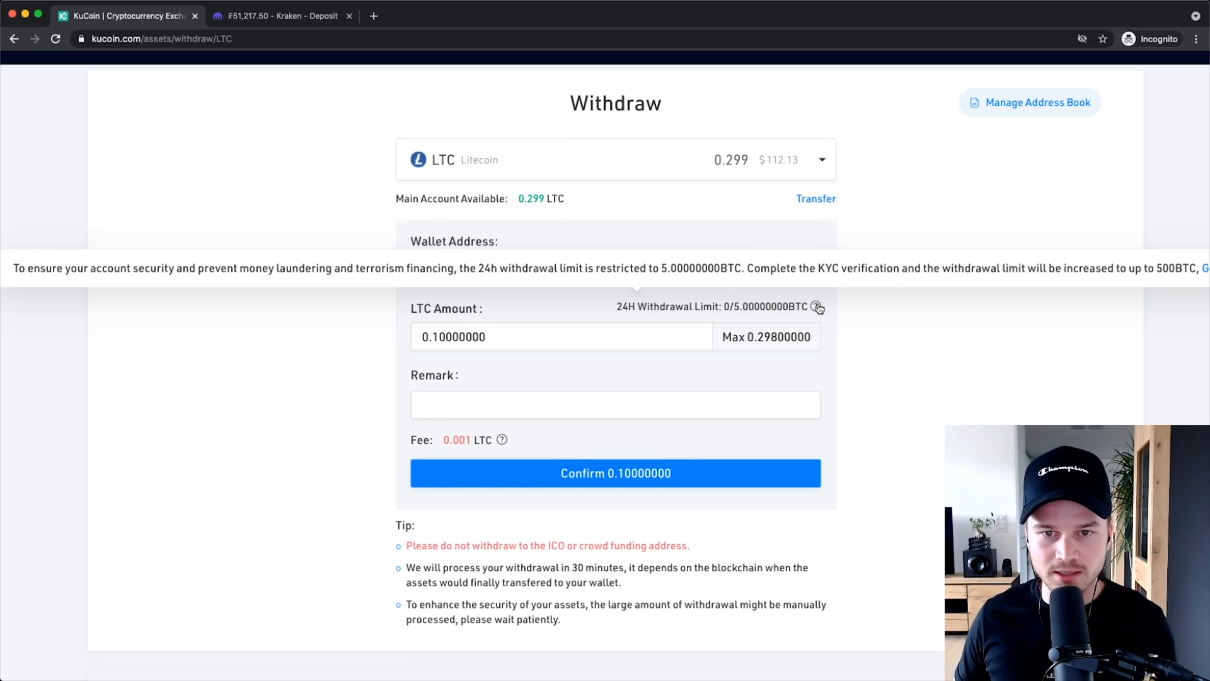
{"action": "scroll", "scroll_direction": "down", "scroll_amount": 3}
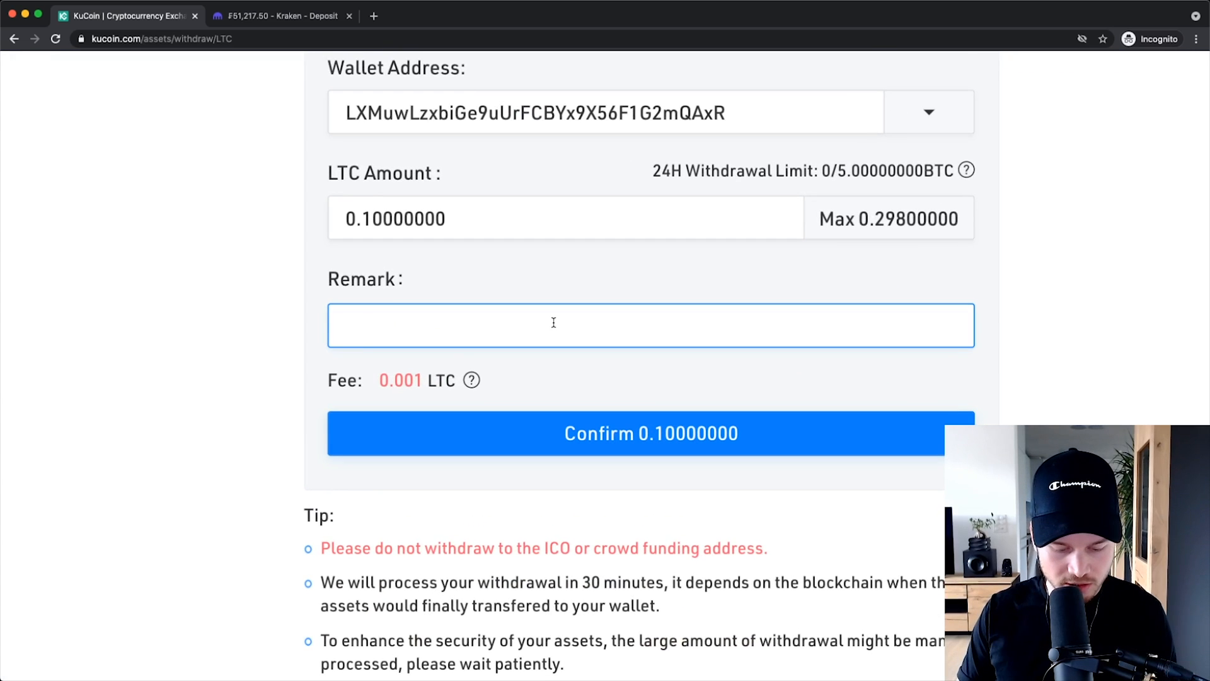
{"action": "type", "text": "just for the tu"}
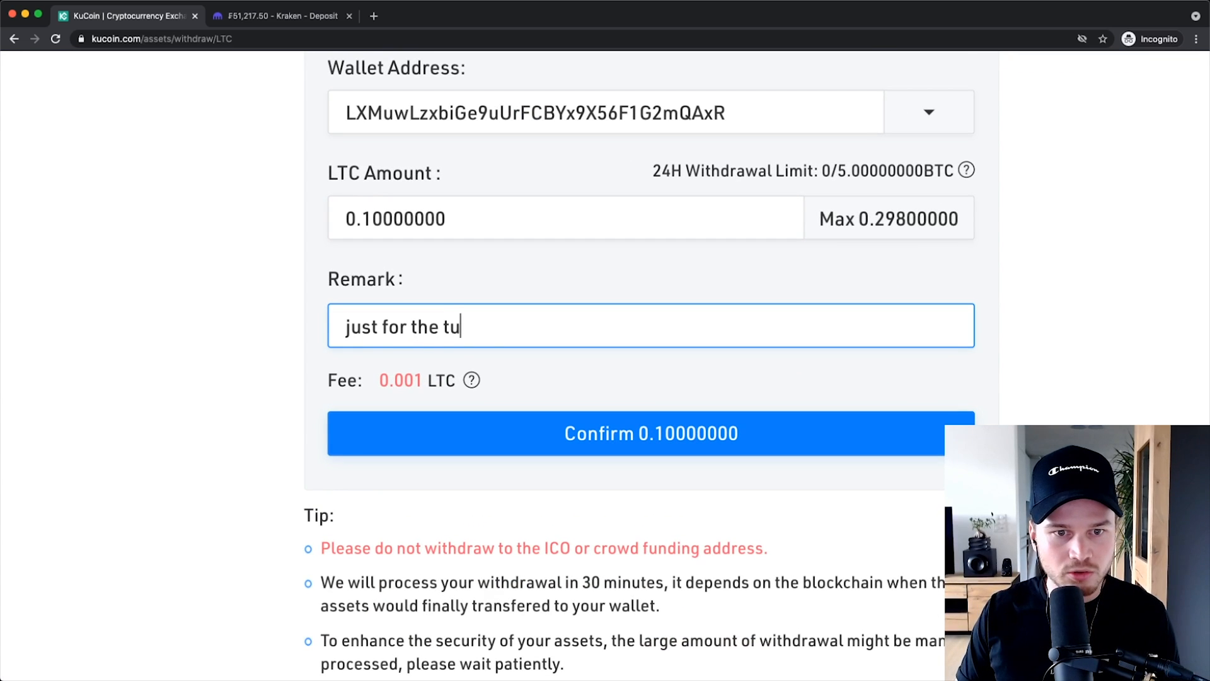
{"action": "type", "text": "torial"}
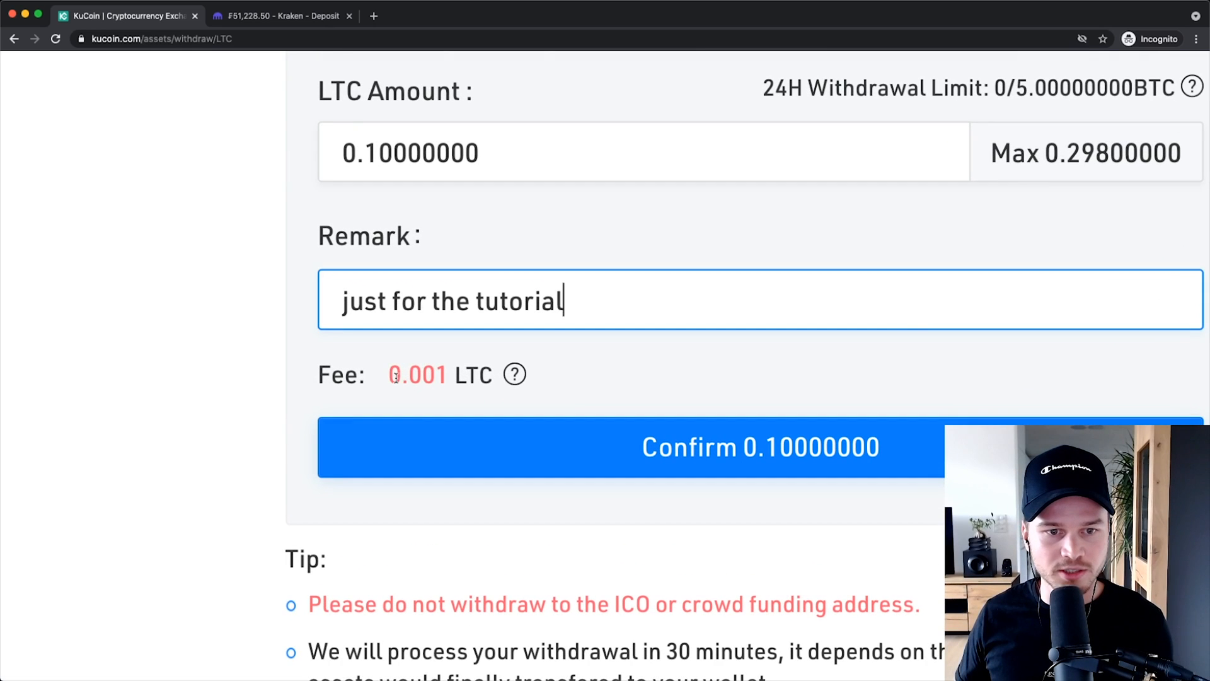
{"action": "double_click", "coordinate": [417, 374]}
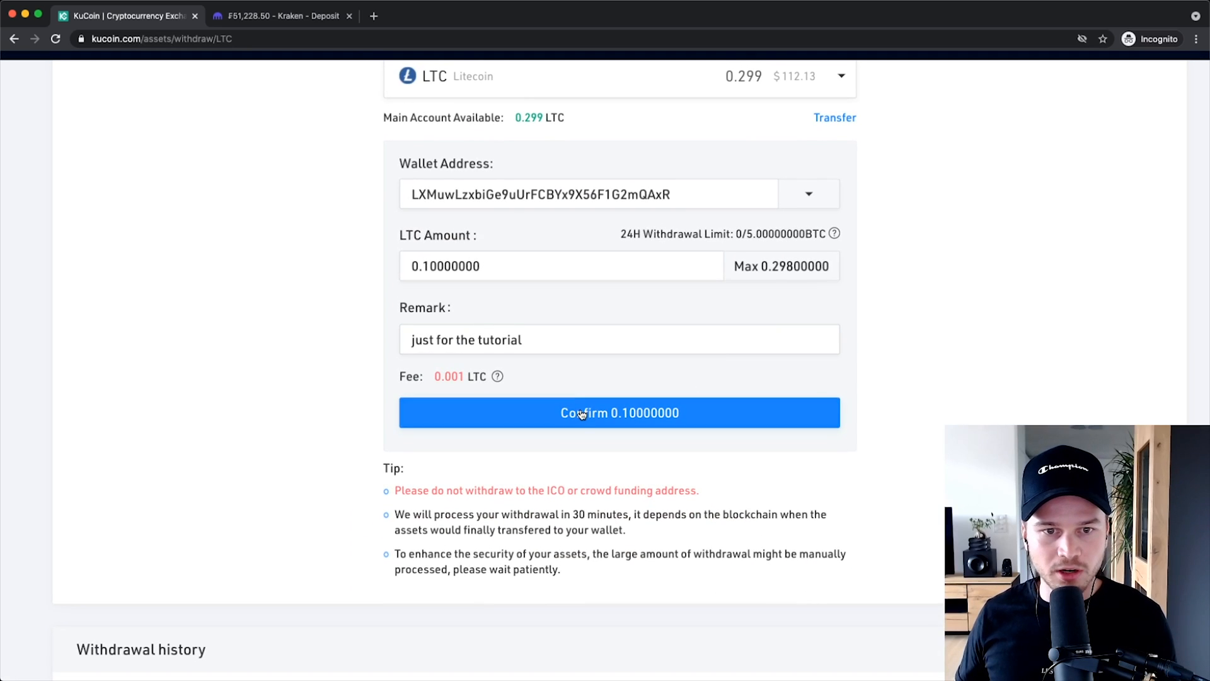
Step: Confirm the 0.10000000 LTC withdrawal and review the tamper-proofing summary of amount and address
{"action": "left_click", "coordinate": [619, 413]}
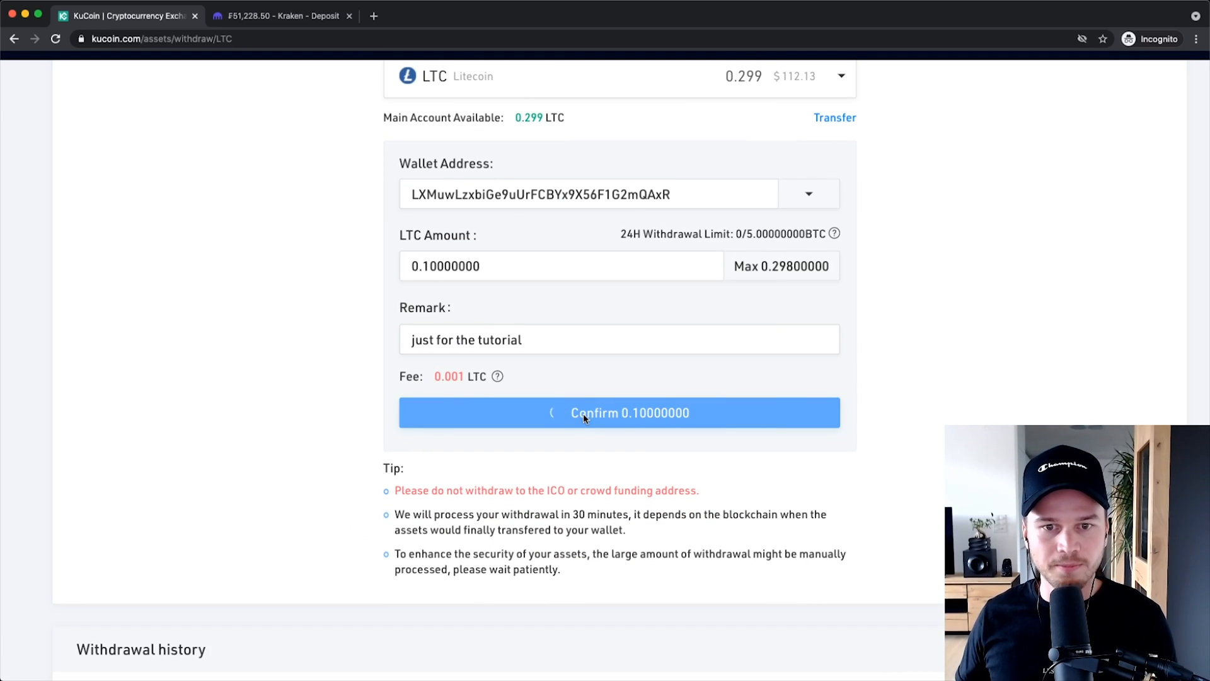
{"action": "left_click", "coordinate": [618, 412]}
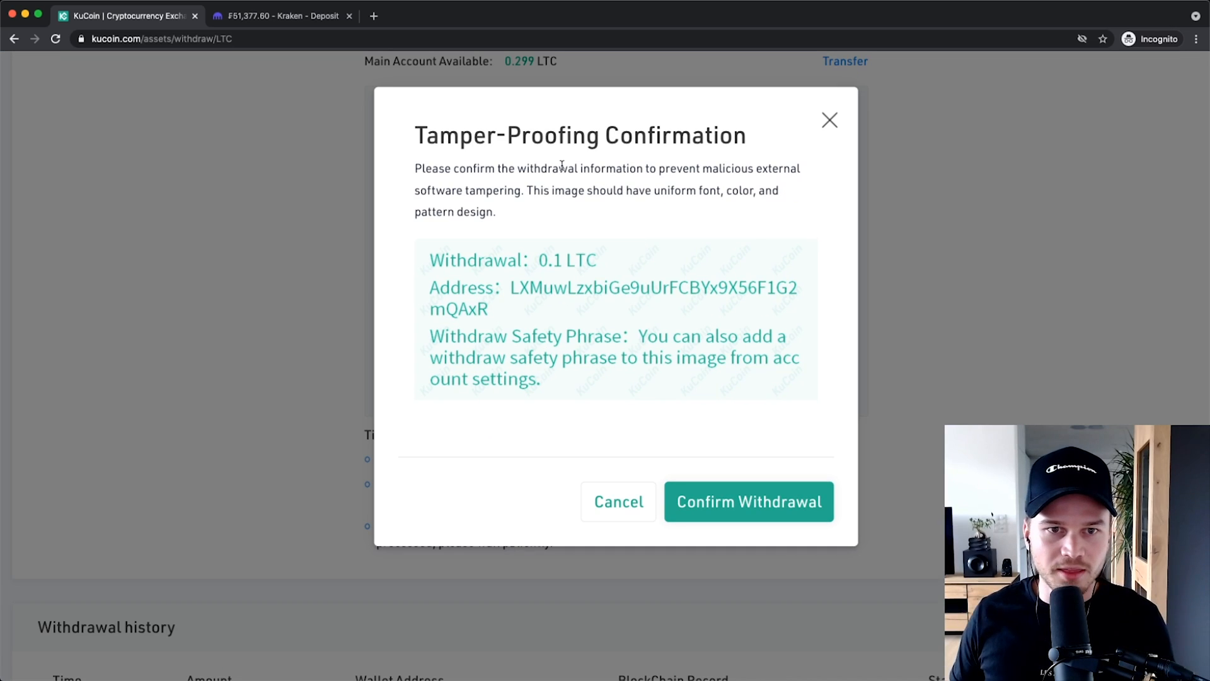
{"action": "triple_click", "coordinate": [580, 134]}
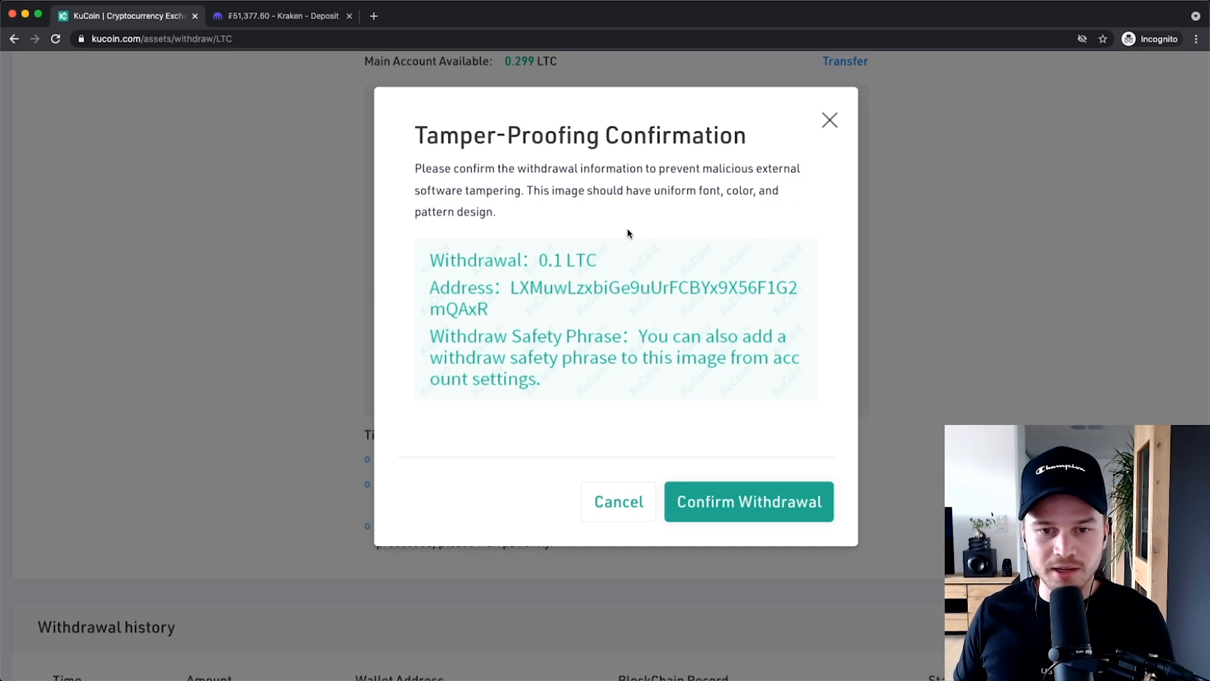
{"action": "mouse_move", "coordinate": [588, 219]}
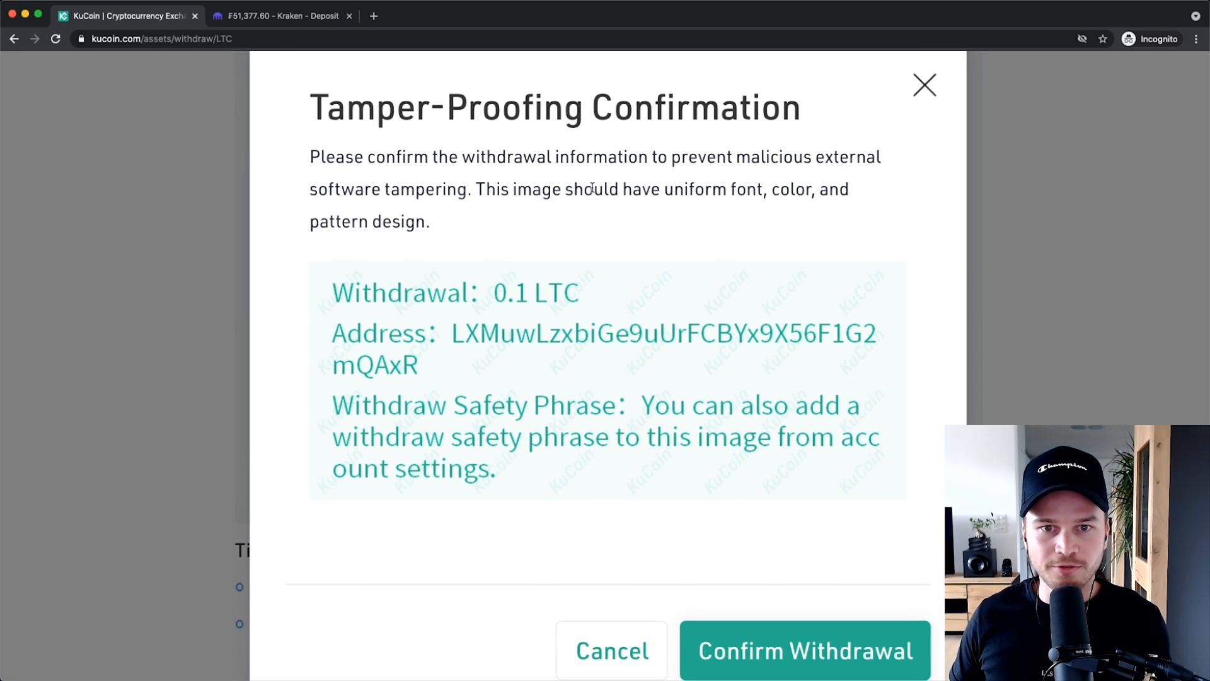
{"action": "mouse_move", "coordinate": [649, 219]}
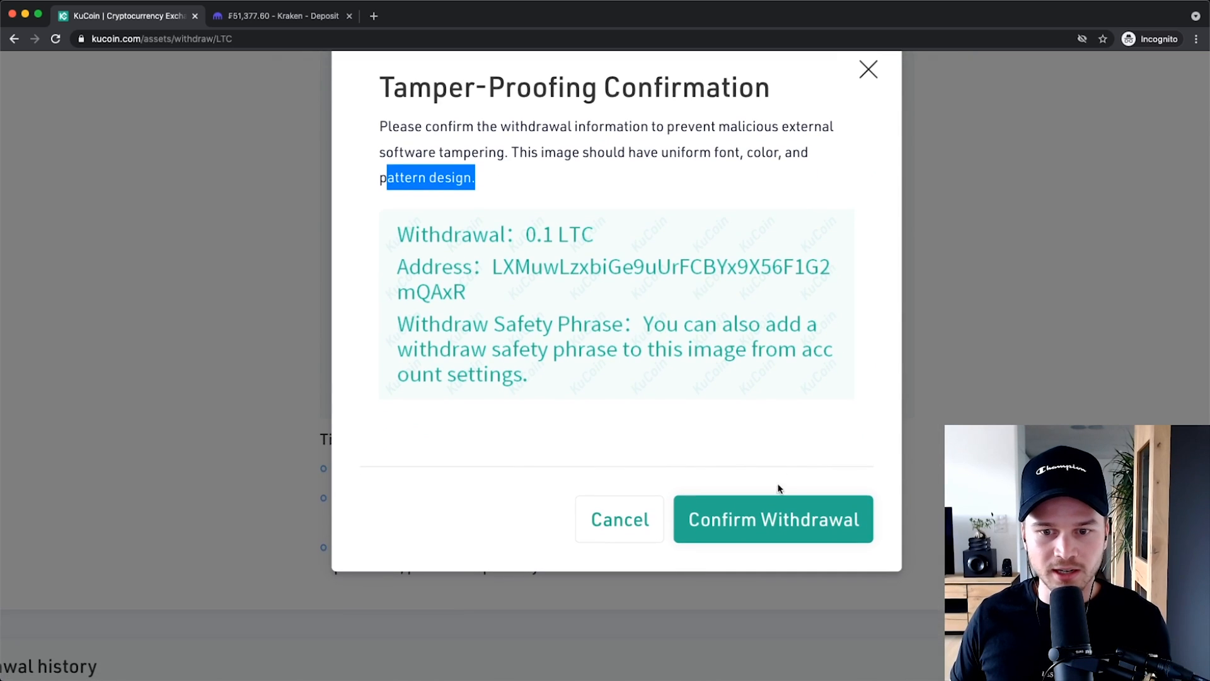
Step: Confirm the withdrawal, enter the trading password and request an email verification code
{"action": "left_click", "coordinate": [771, 519]}
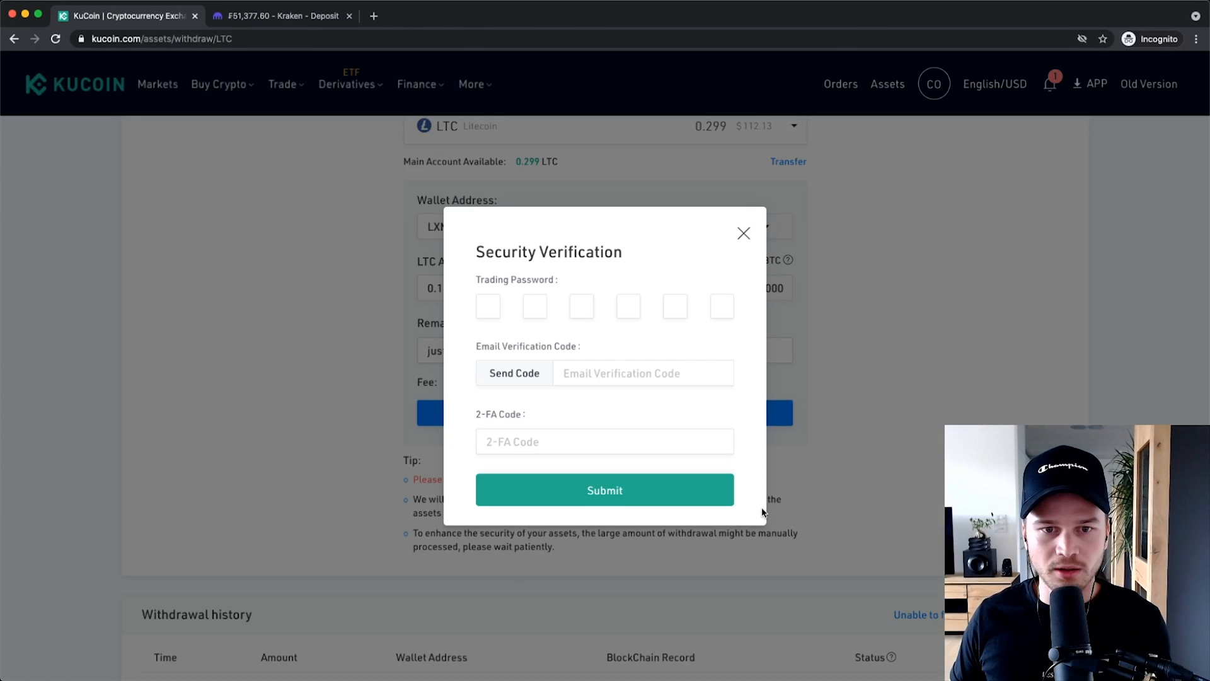
{"action": "mouse_move", "coordinate": [545, 346]}
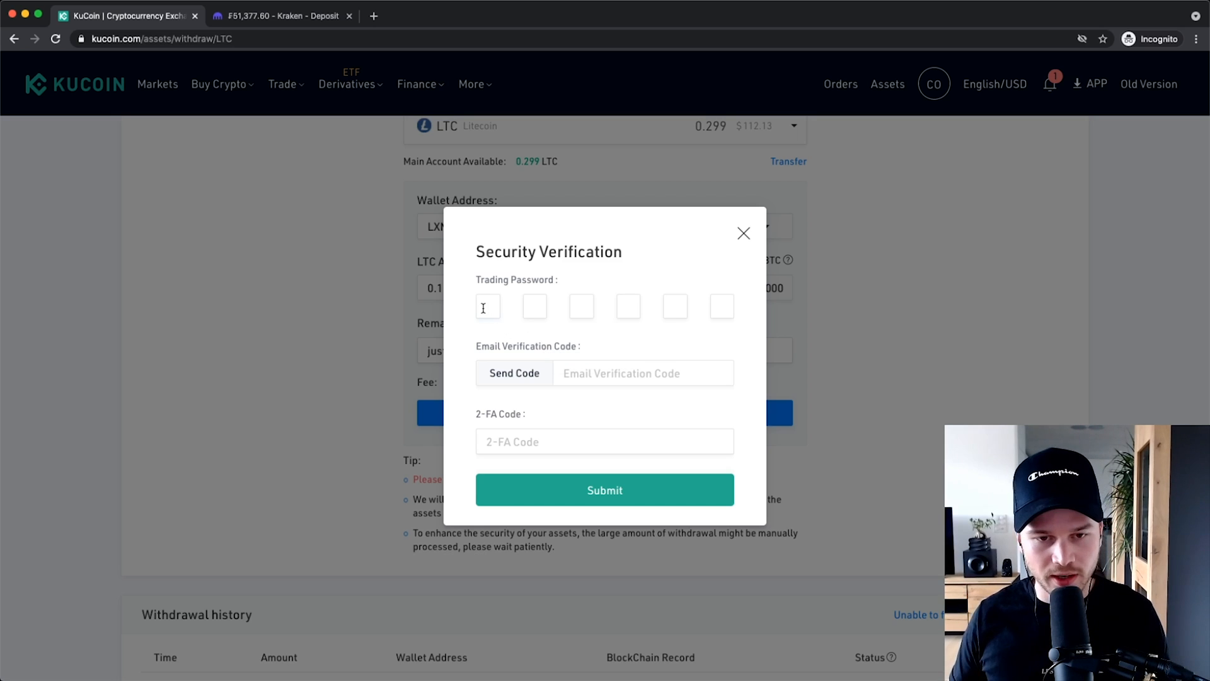
{"action": "type", "text": "**"}
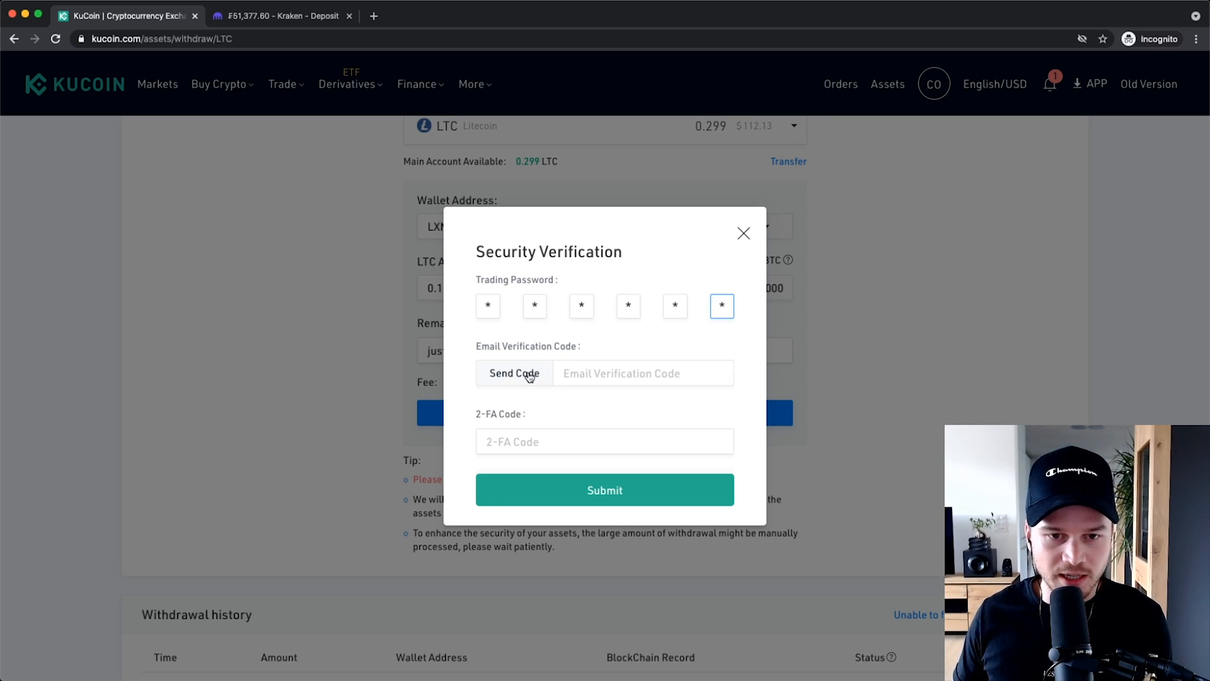
{"action": "left_click", "coordinate": [514, 373]}
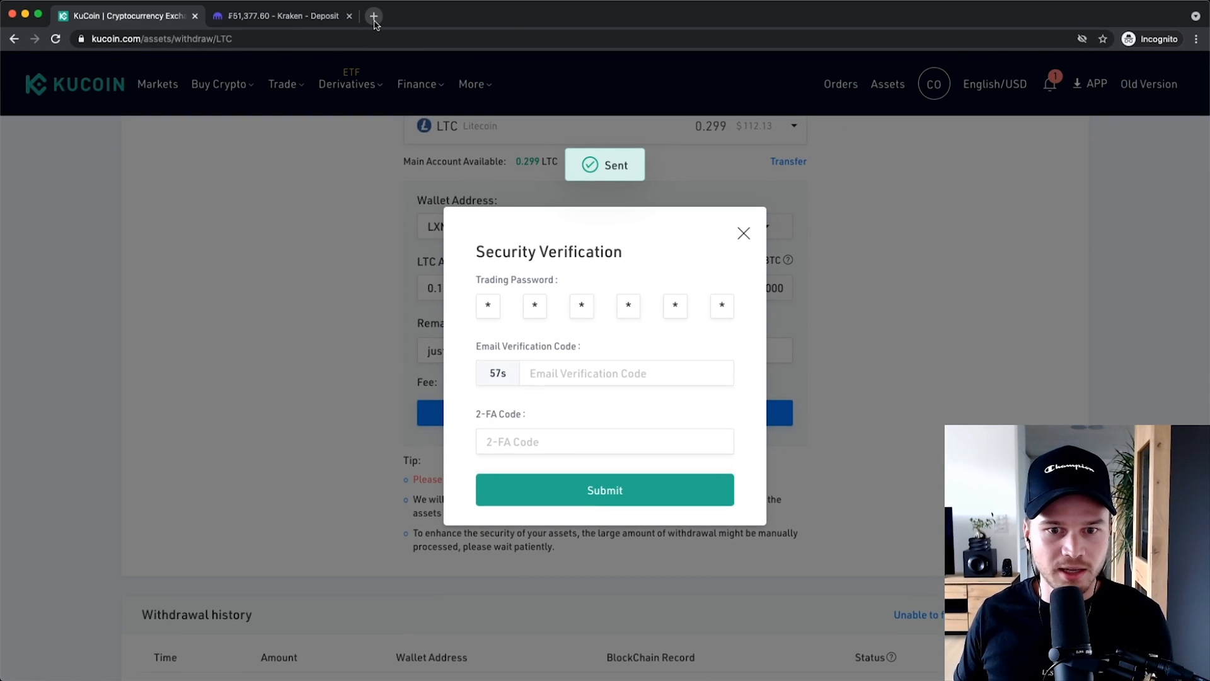
{"action": "left_click", "coordinate": [625, 373]}
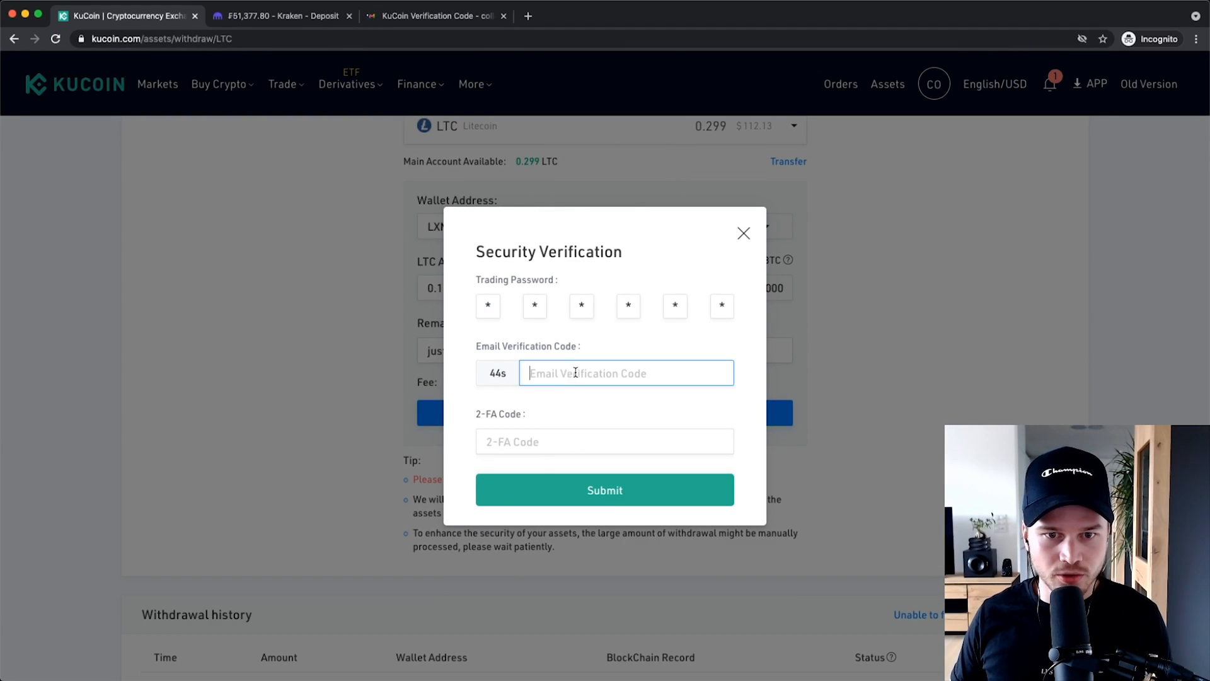
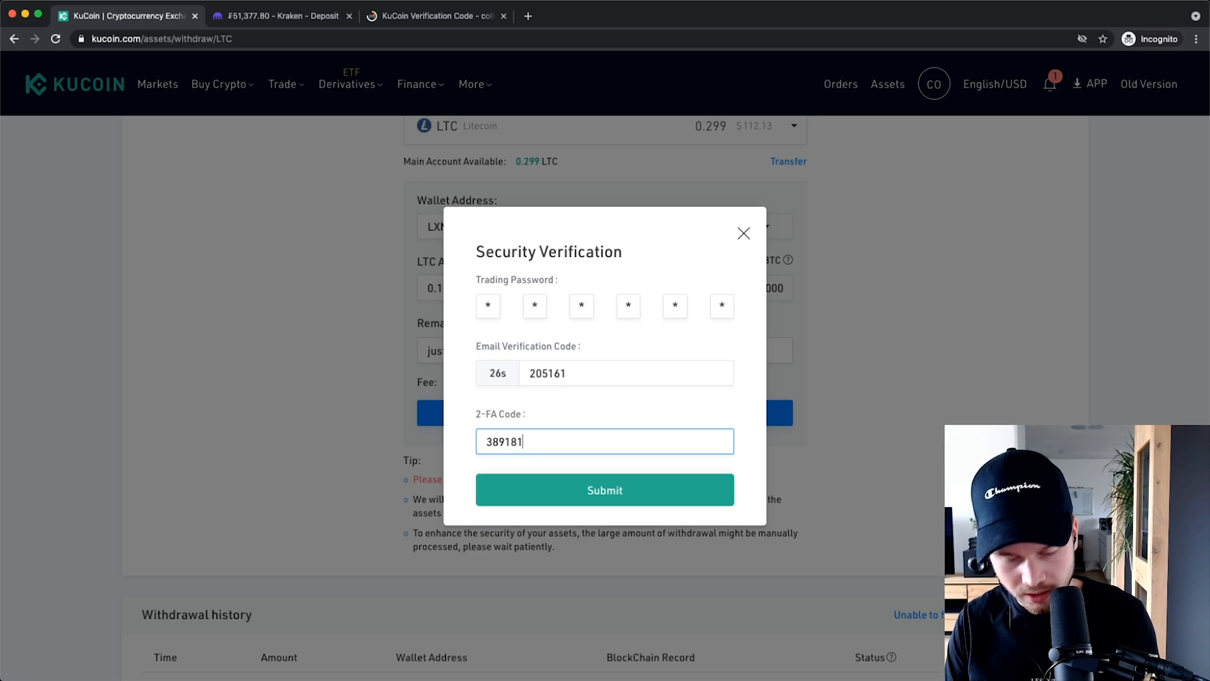
{"action": "left_click", "coordinate": [605, 489]}
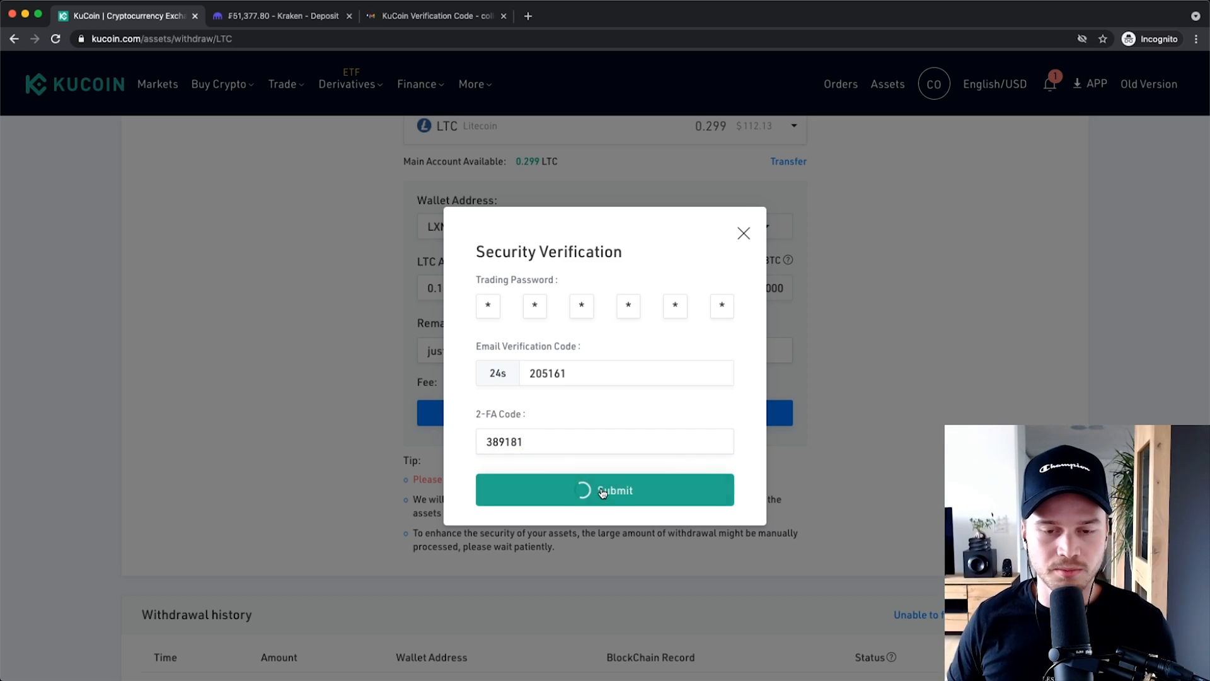
{"action": "left_click", "coordinate": [604, 489]}
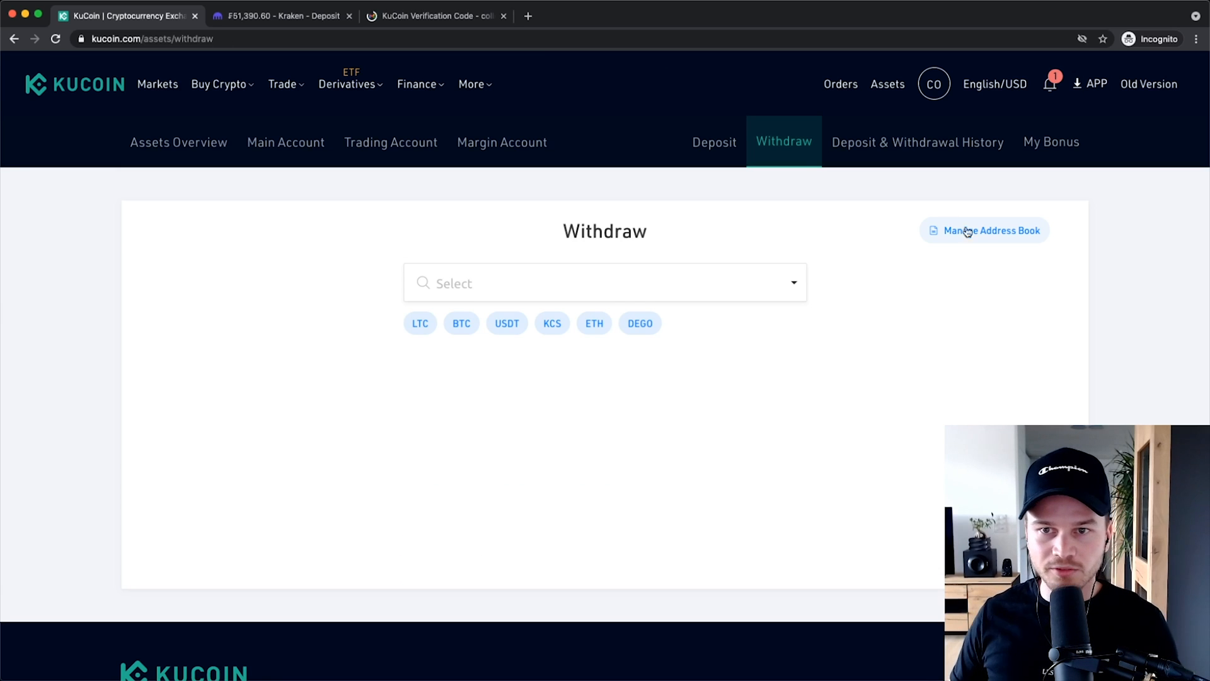
{"action": "mouse_move", "coordinate": [917, 142]}
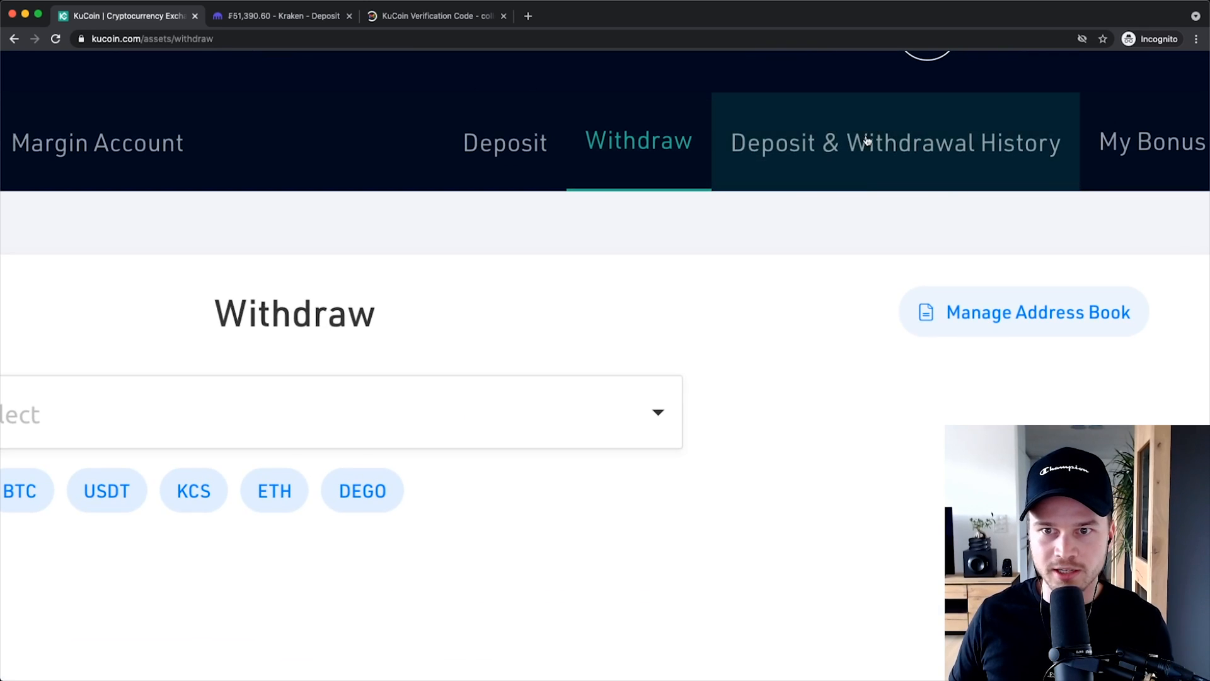
Step: Find the 0.1 LTC entry in Withdrawal history and open its blockchain transaction
{"action": "left_click", "coordinate": [894, 141]}
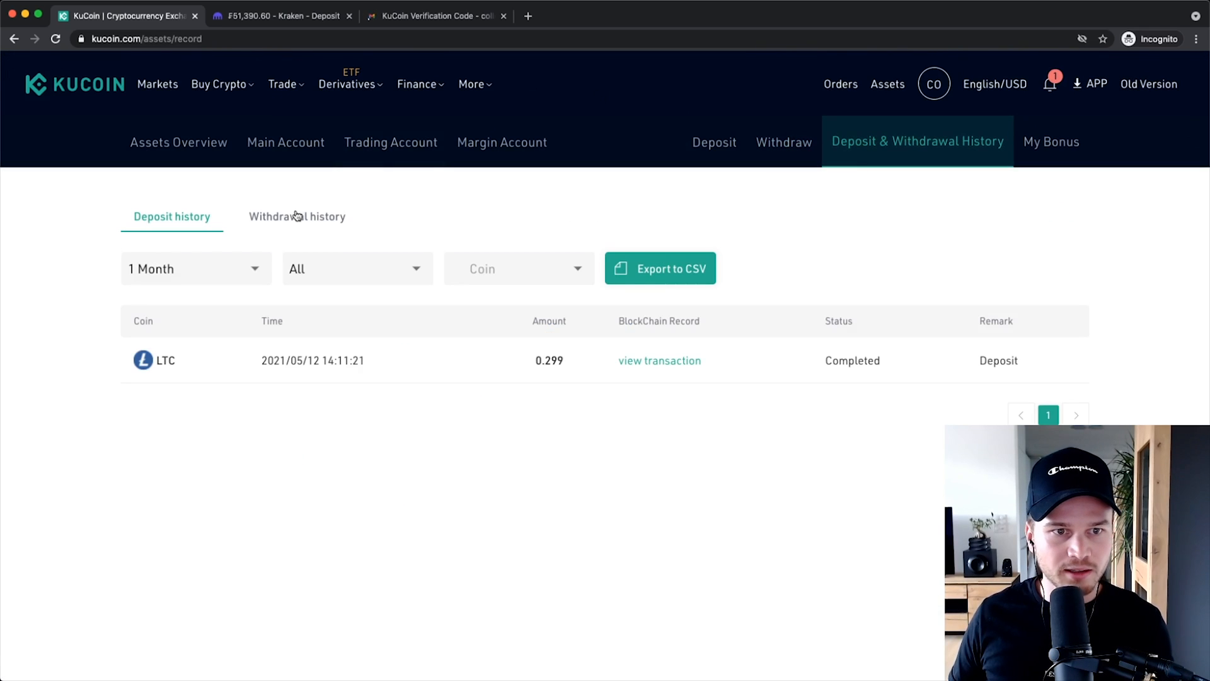
{"action": "left_click", "coordinate": [297, 216]}
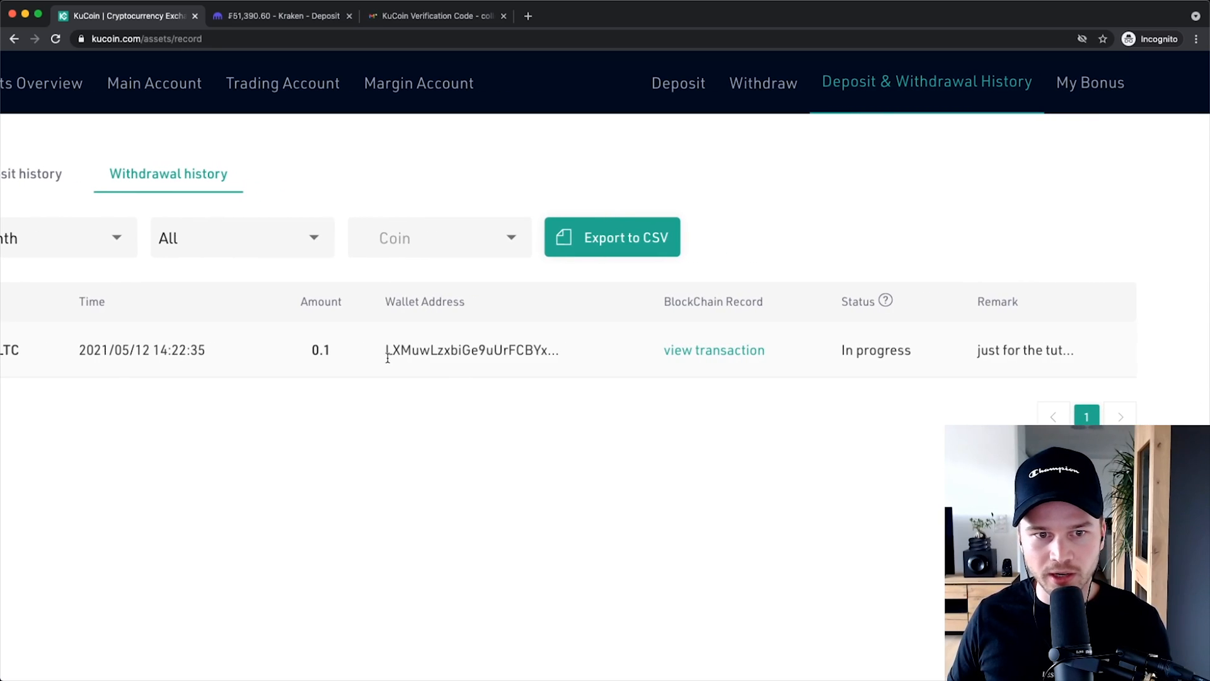
{"action": "mouse_move", "coordinate": [774, 374]}
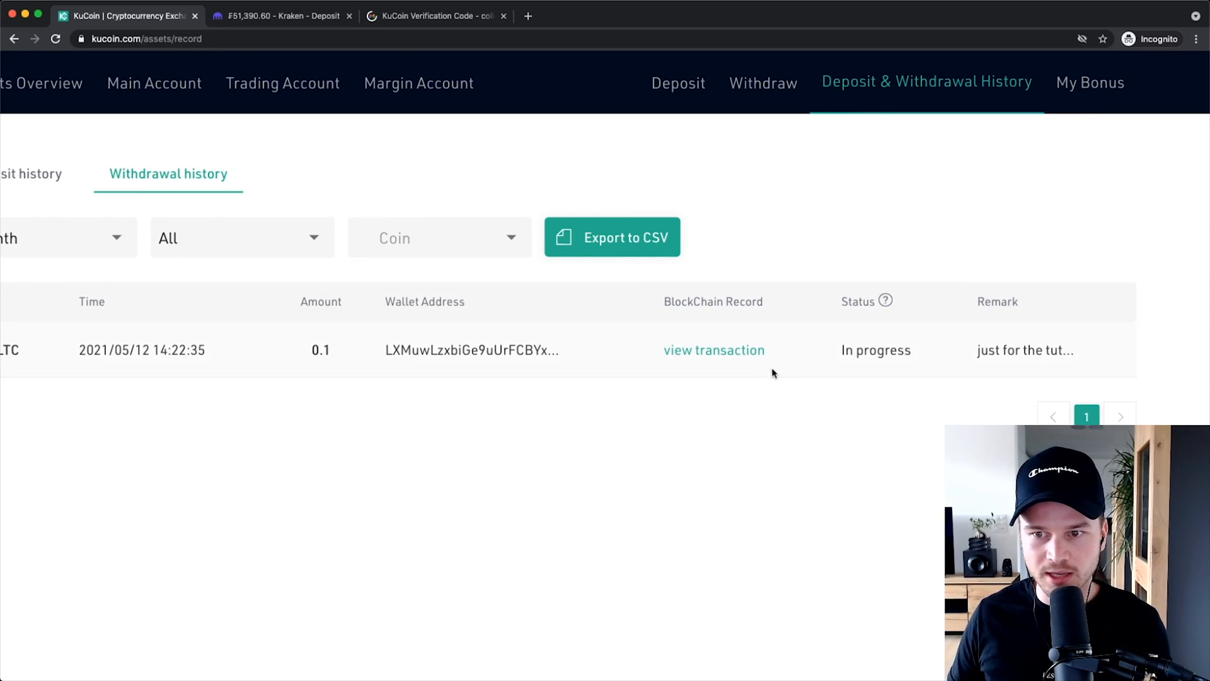
{"action": "left_click", "coordinate": [713, 350]}
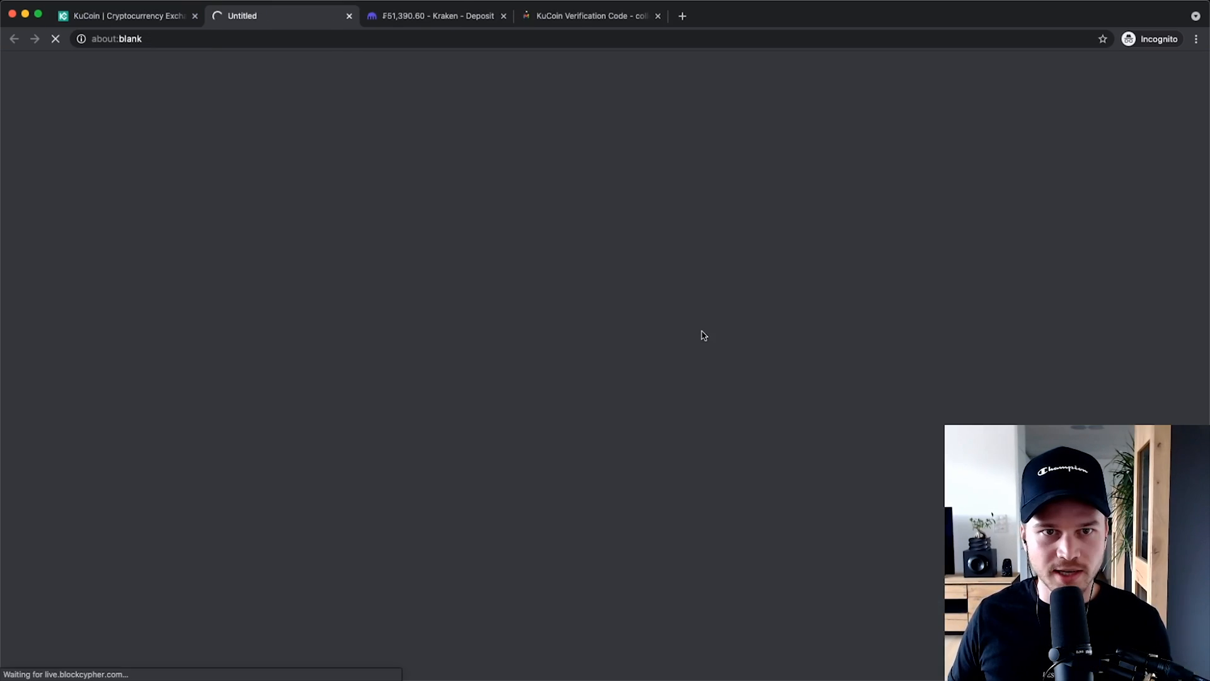